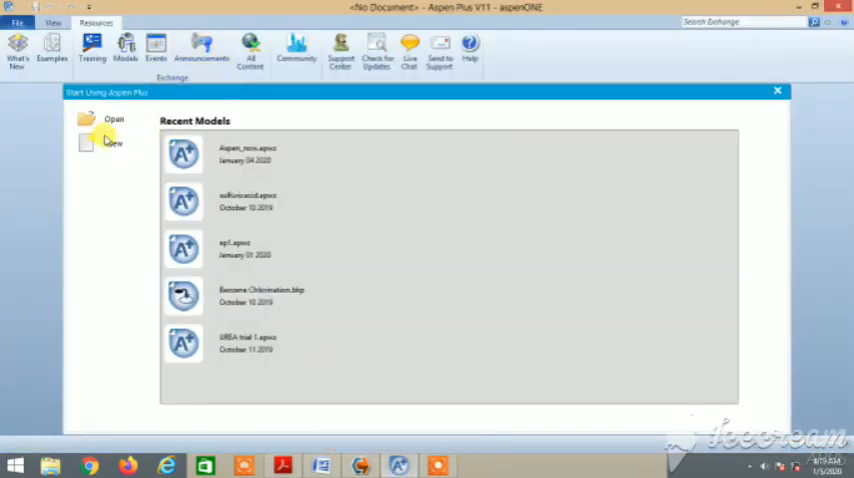
Step: Create a new blank simulation from the start page
{"action": "left_click", "coordinate": [114, 144]}
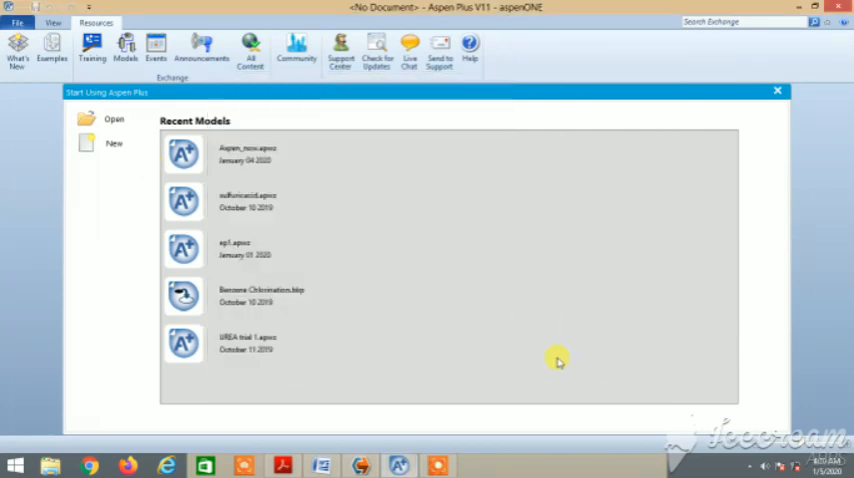
{"action": "mouse_move", "coordinate": [538, 316]}
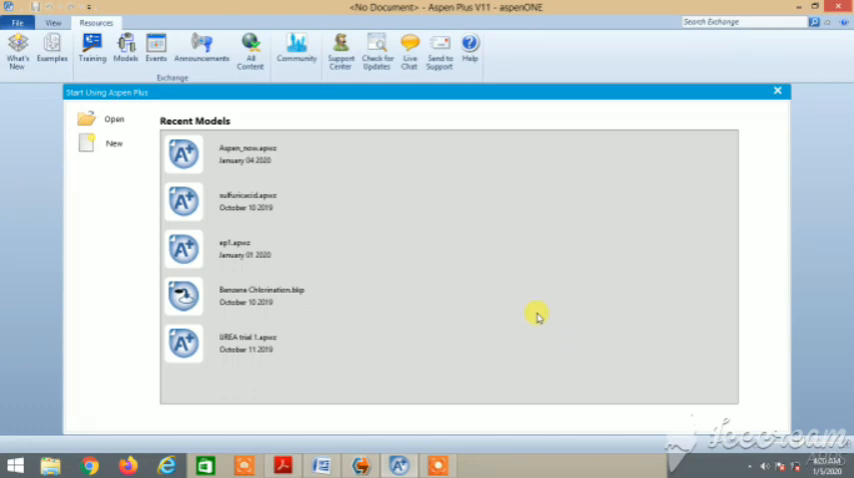
{"action": "mouse_move", "coordinate": [260, 190]}
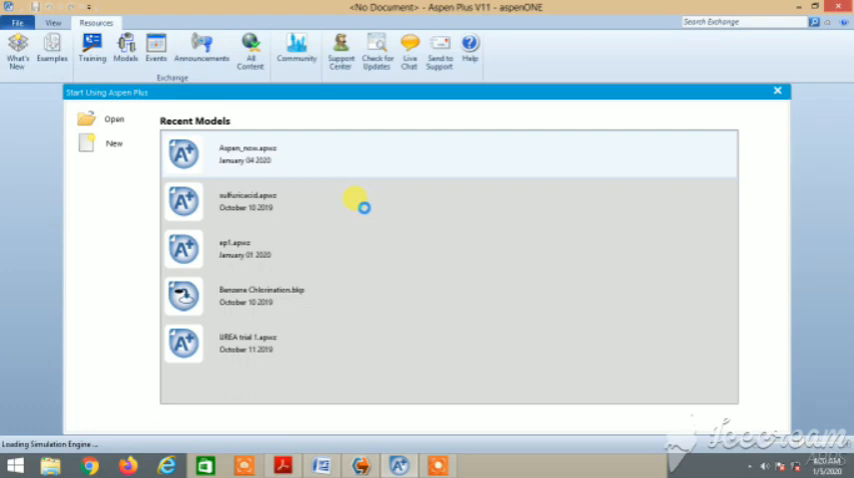
{"action": "mouse_move", "coordinate": [48, 400]}
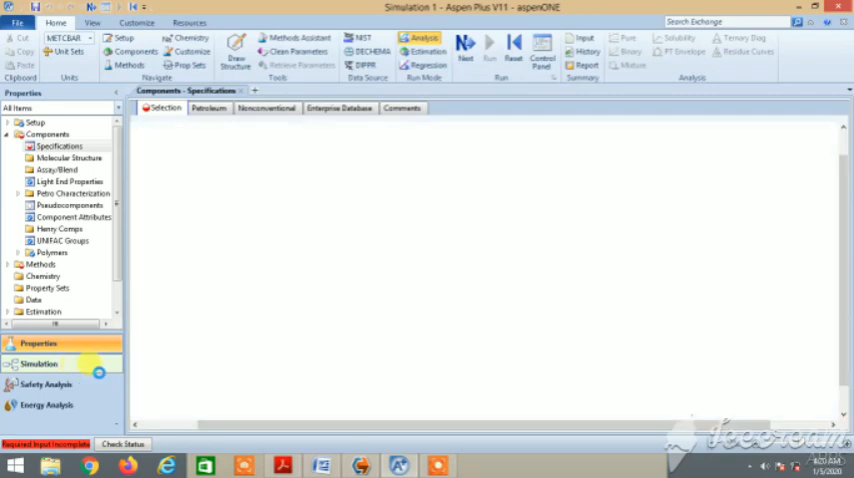
Step: Place a DSTWU column from the Columns palette on the main flowsheet
{"action": "left_click", "coordinate": [40, 364]}
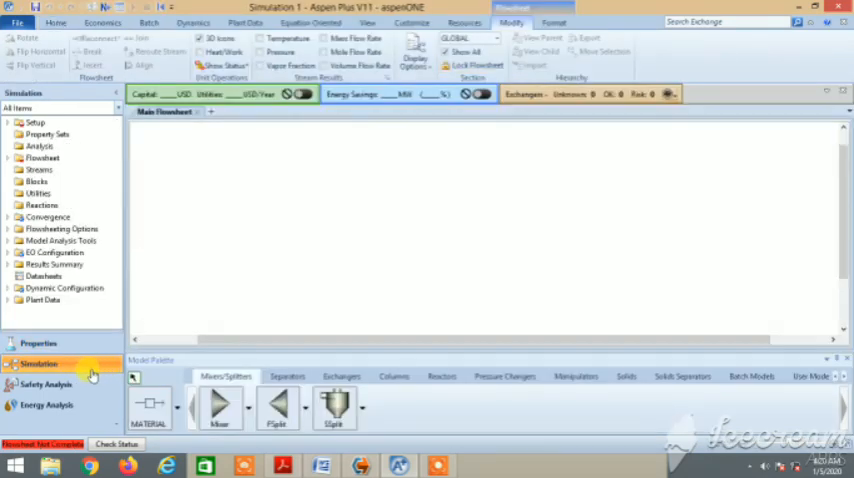
{"action": "mouse_move", "coordinate": [310, 272]}
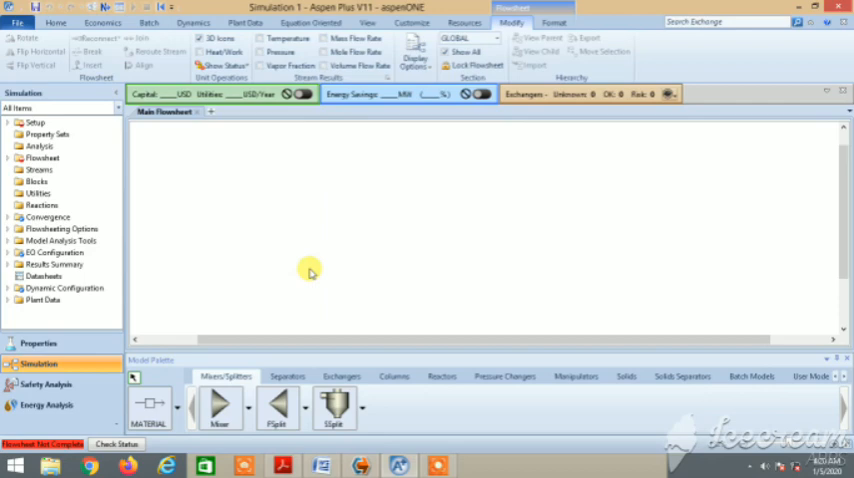
{"action": "mouse_move", "coordinate": [304, 368]}
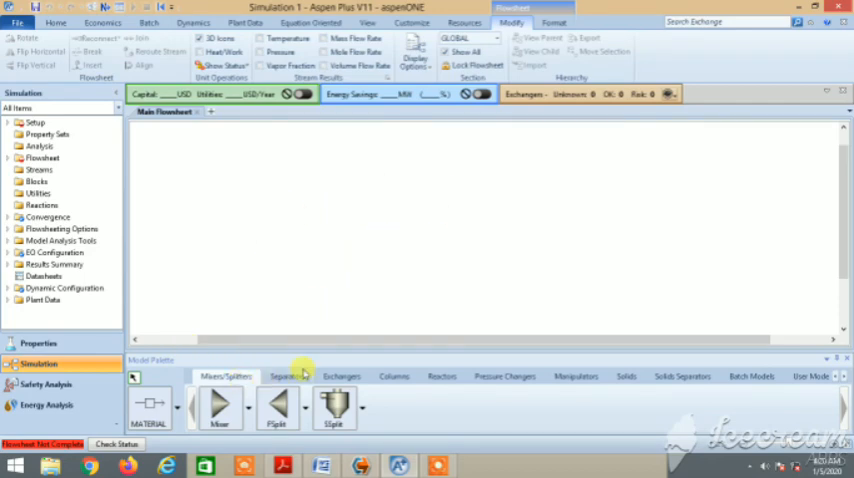
{"action": "left_click", "coordinate": [288, 376]}
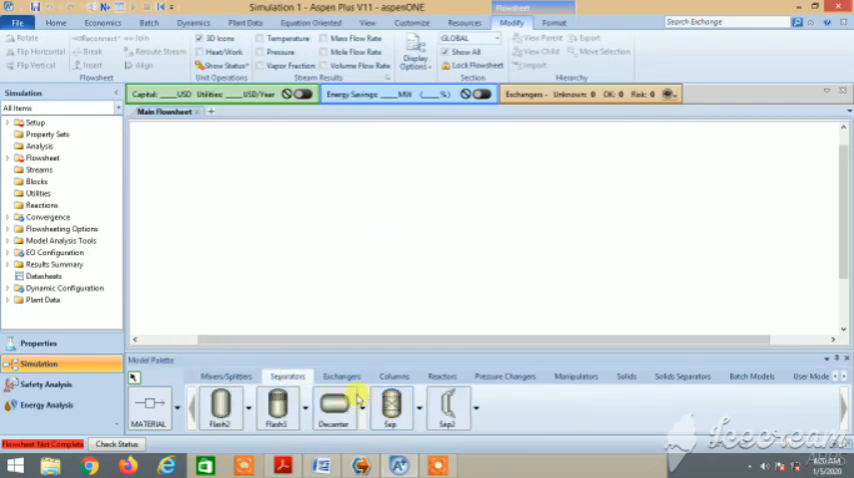
{"action": "left_click", "coordinate": [392, 376]}
{"action": "type", "text": "2"}
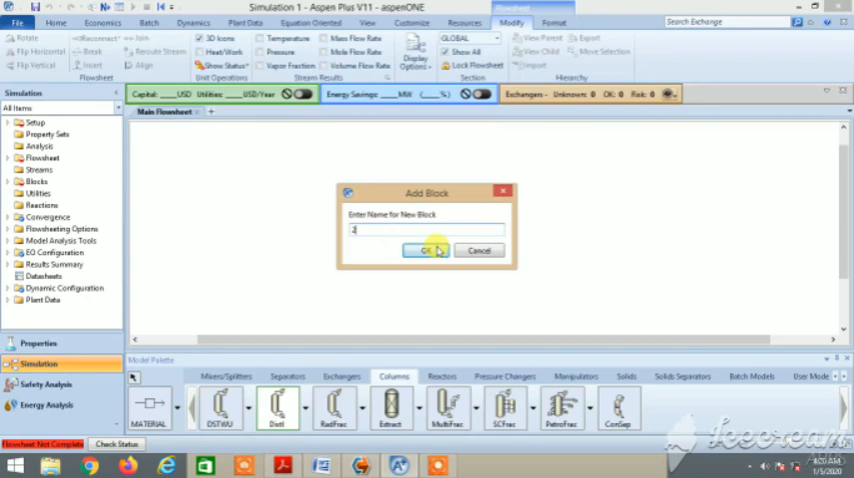
{"action": "left_click", "coordinate": [424, 250]}
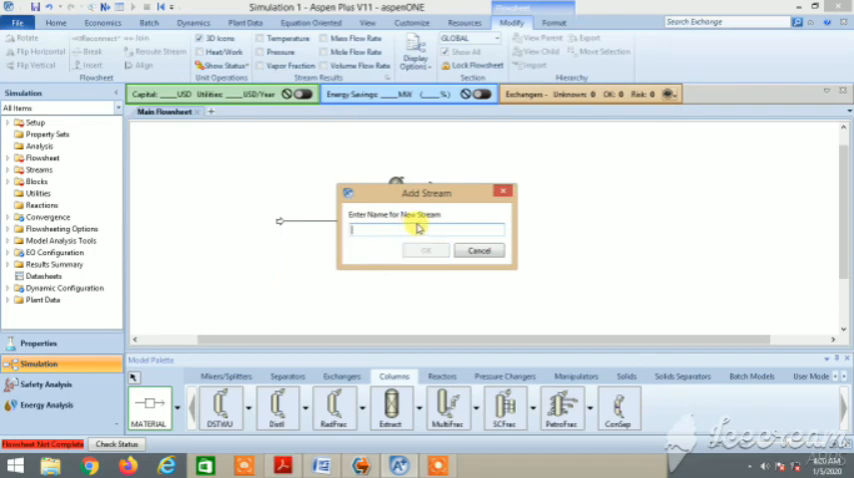
Step: Add the inlet stream FEED, then attempt a stream named 1 and acknowledge the reserved-id warning
{"action": "type", "text": "FEED"}
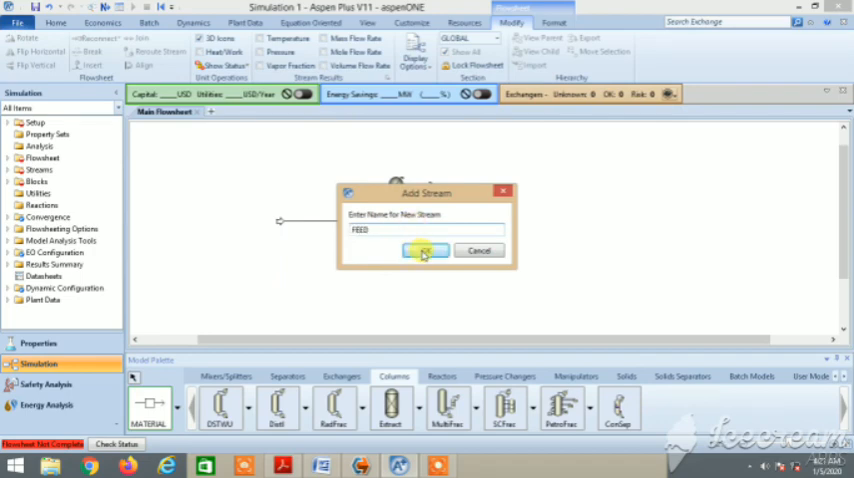
{"action": "left_click", "coordinate": [424, 250]}
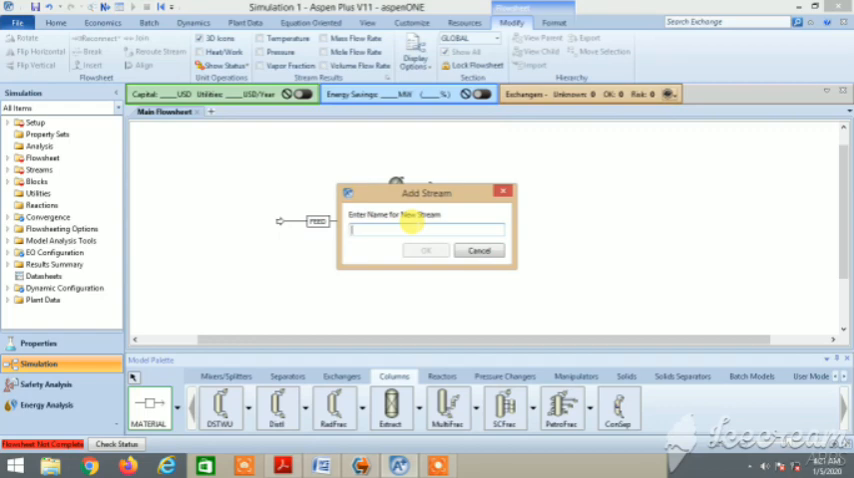
{"action": "type", "text": "1"}
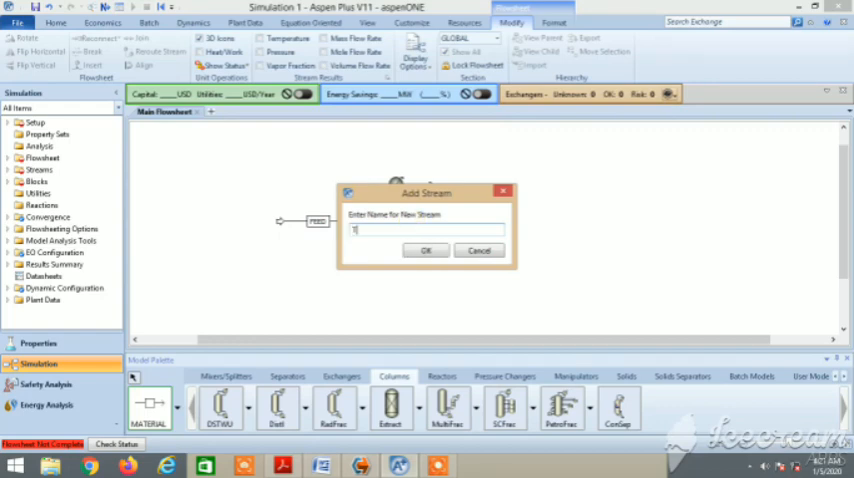
{"action": "left_click", "coordinate": [426, 250]}
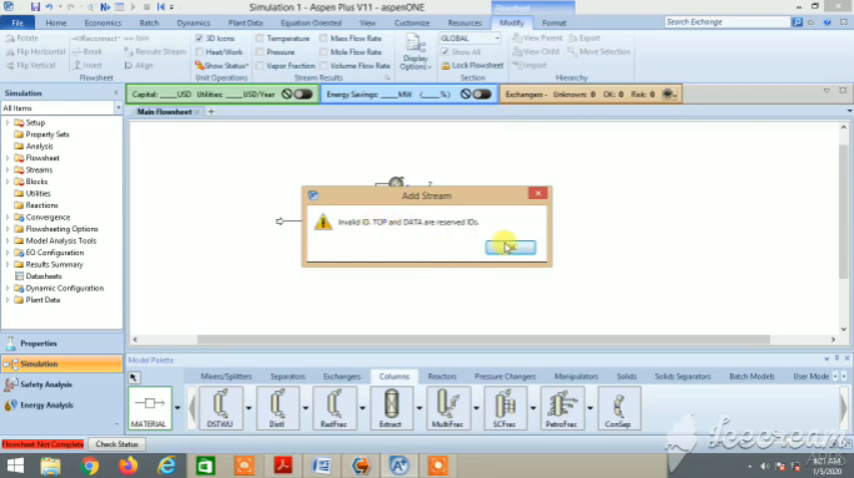
{"action": "left_click", "coordinate": [510, 248]}
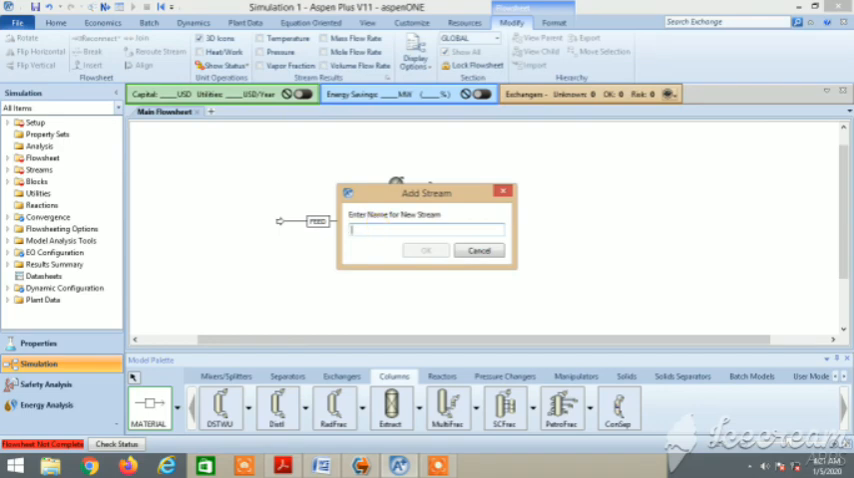
Step: Add the top outlet stream T and bottom outlet stream B
{"action": "type", "text": "T"}
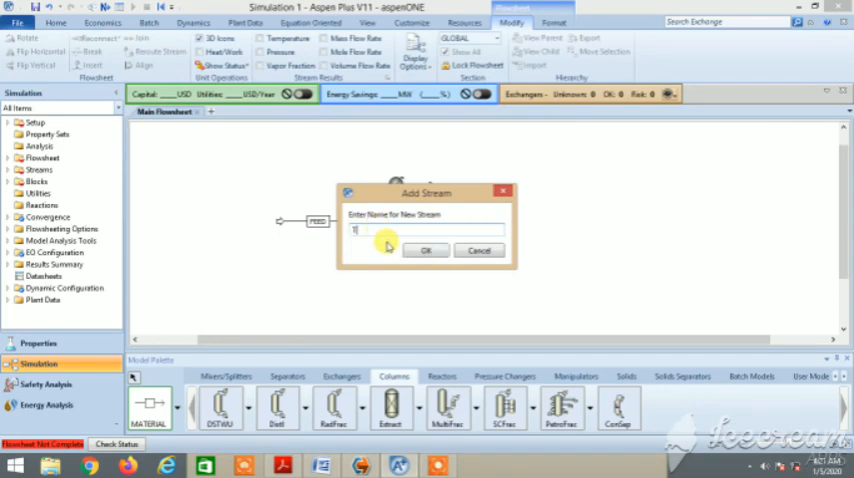
{"action": "left_click", "coordinate": [424, 250]}
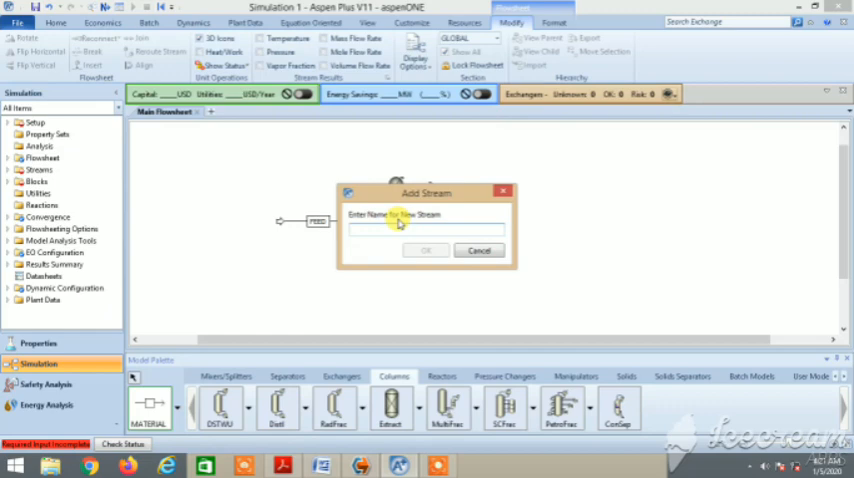
{"action": "type", "text": "B"}
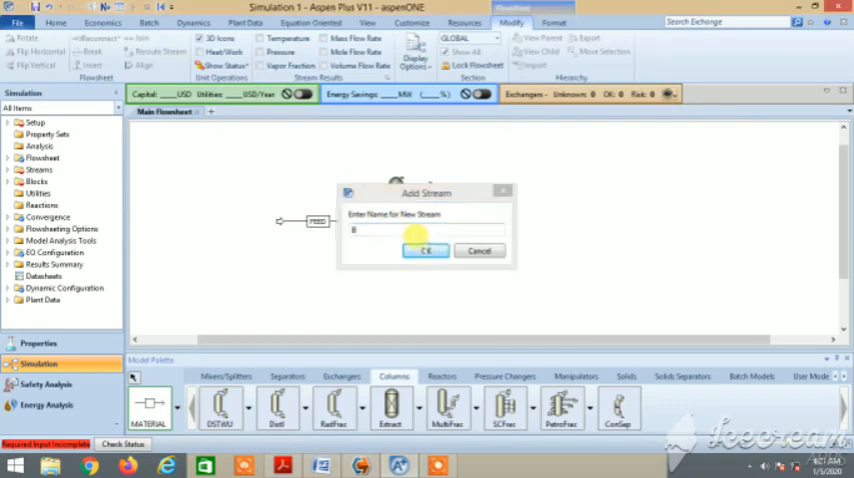
{"action": "left_click", "coordinate": [426, 250]}
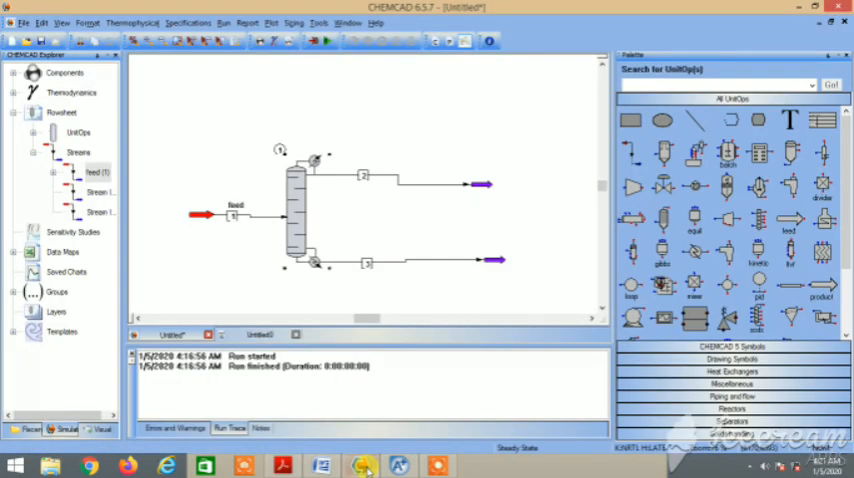
Step: View the Word problem statement, then return to Aspen Plus with the FEED input form
{"action": "left_click", "coordinate": [284, 464]}
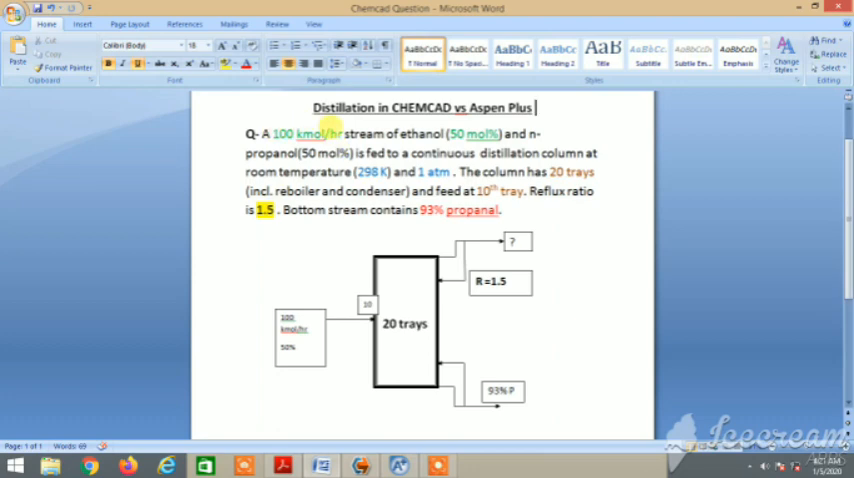
{"action": "left_click", "coordinate": [398, 464]}
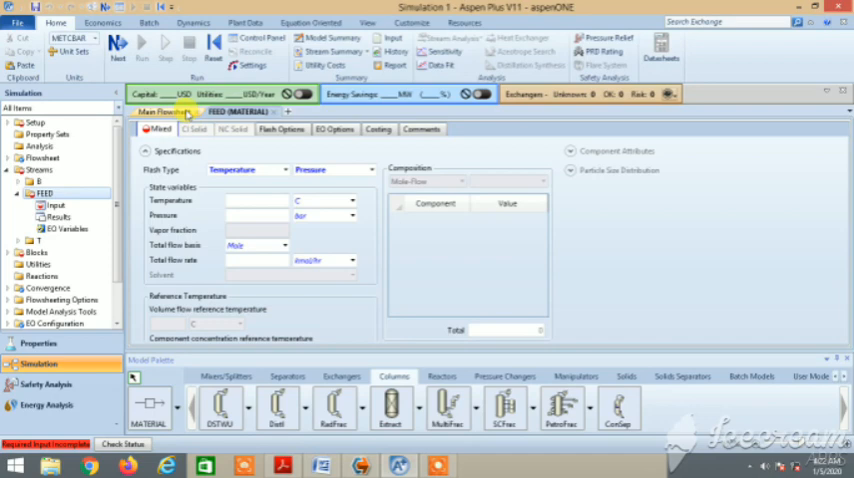
Step: Enter FEED conditions 298 K, 1 atm and a total mole flow of 100 kmol/hr
{"action": "left_click", "coordinate": [164, 112]}
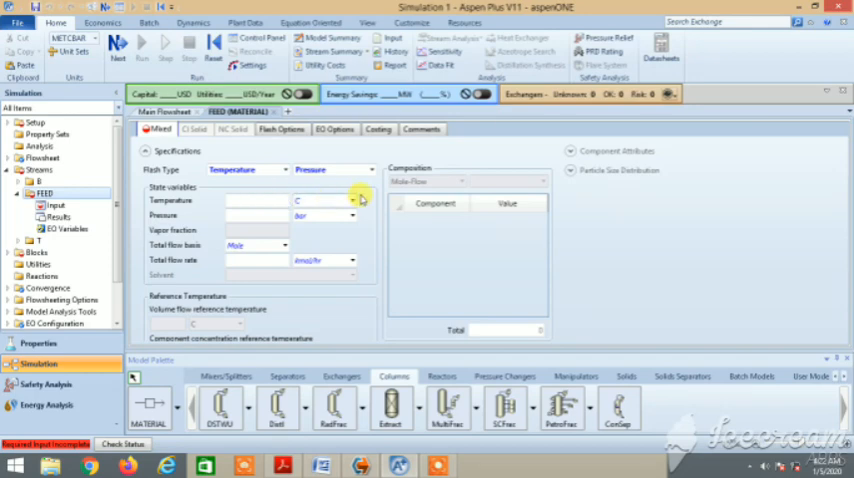
{"action": "mouse_move", "coordinate": [328, 244]}
{"action": "type", "text": "298"}
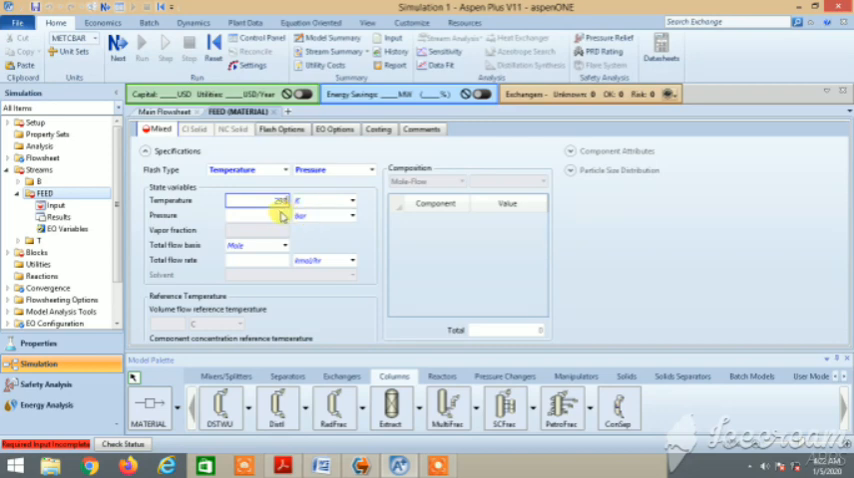
{"action": "left_click", "coordinate": [352, 216]}
{"action": "type", "text": "1"}
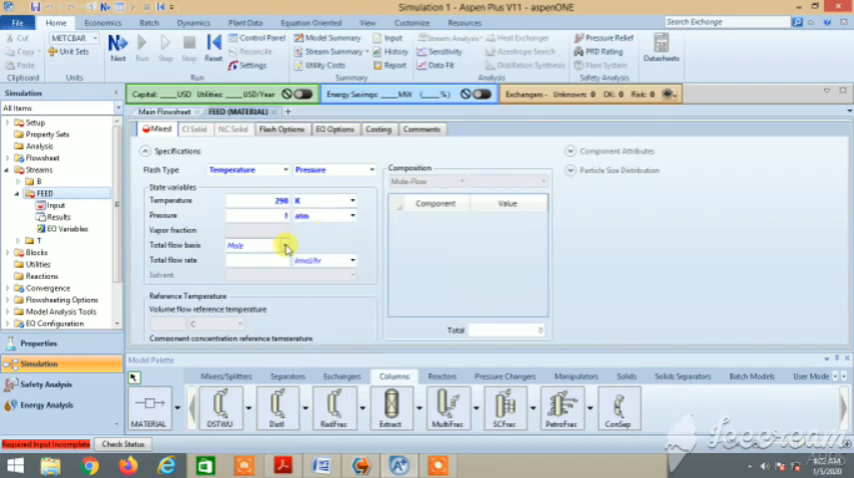
{"action": "left_click", "coordinate": [256, 260]}
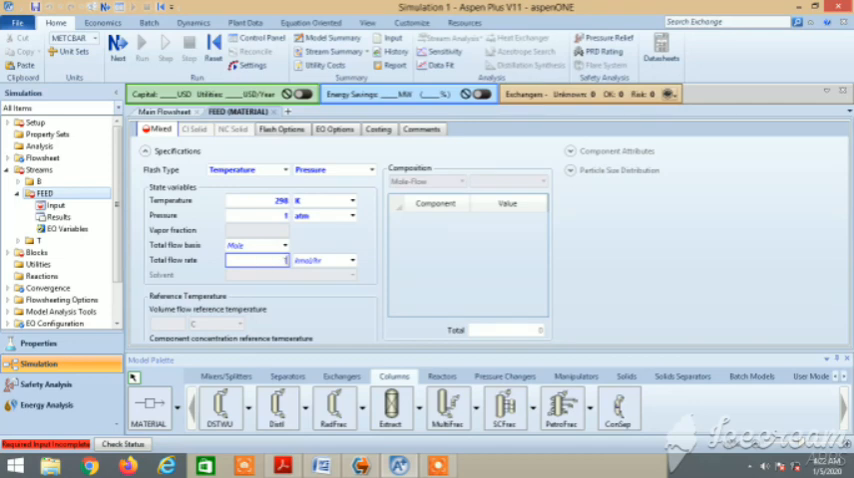
{"action": "type", "text": "100"}
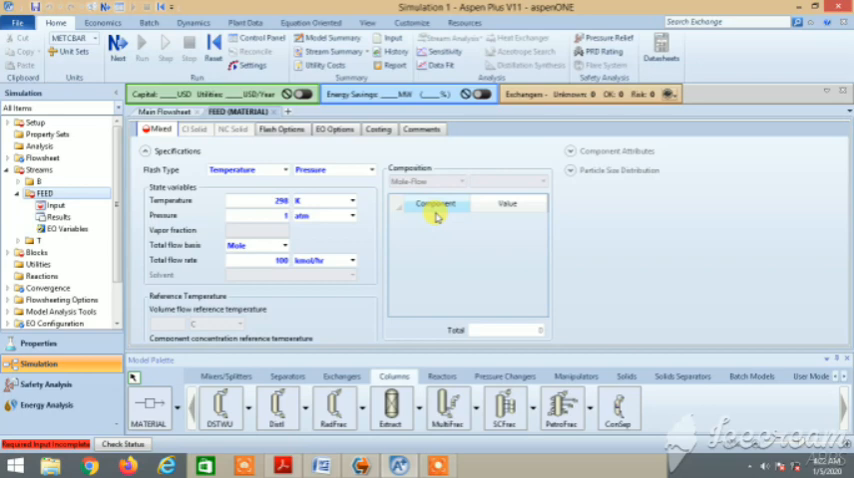
{"action": "left_click", "coordinate": [38, 344]}
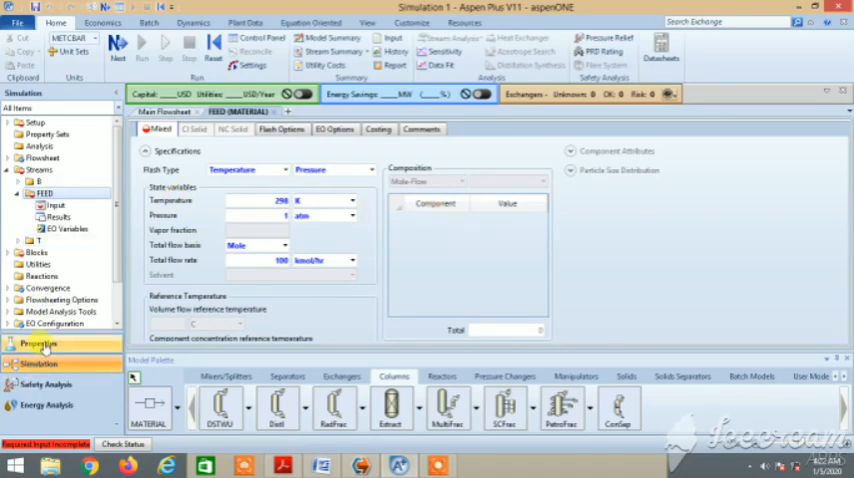
Step: Add ETHANOL and PROPANOL as Component IDs in the Components specification
{"action": "left_click", "coordinate": [40, 344]}
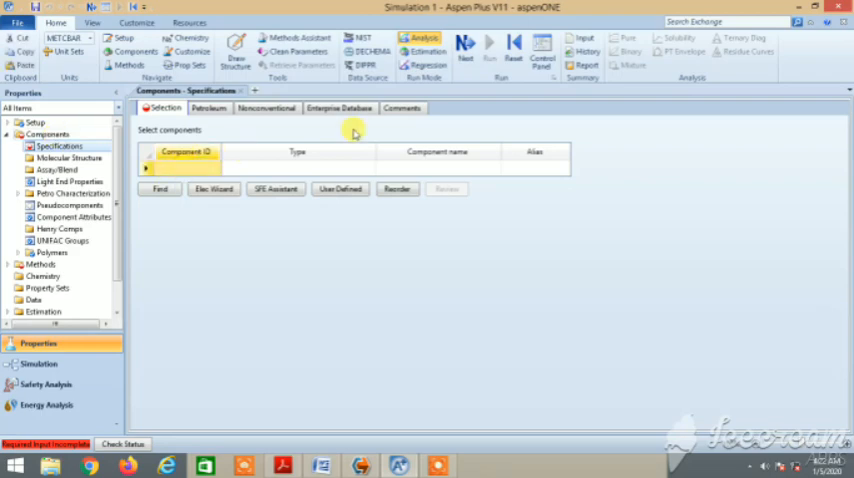
{"action": "type", "text": "ETHANOL"}
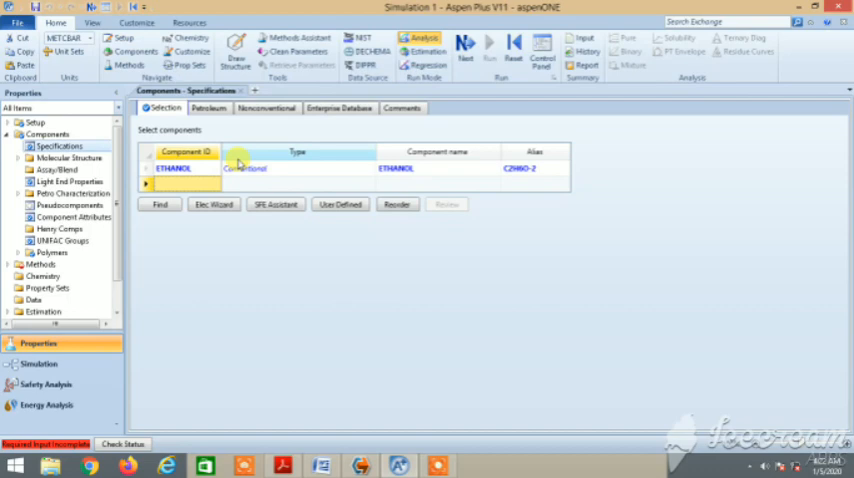
{"action": "type", "text": "PROPANOL"}
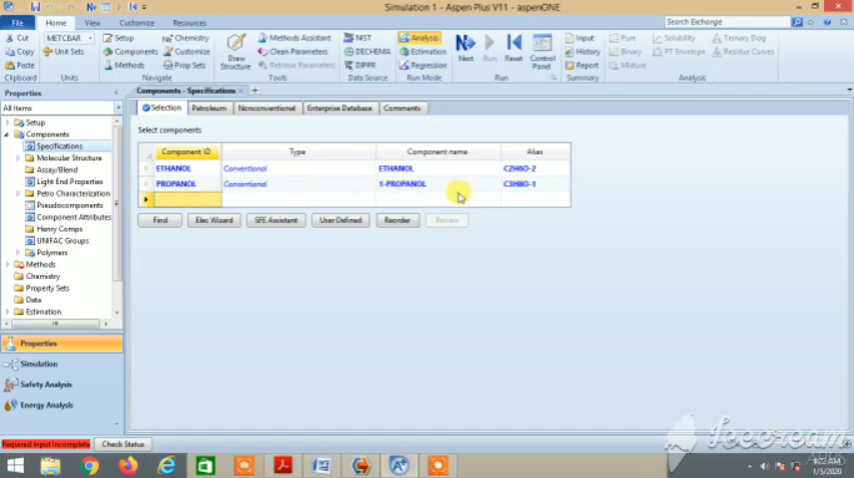
{"action": "mouse_move", "coordinate": [158, 200]}
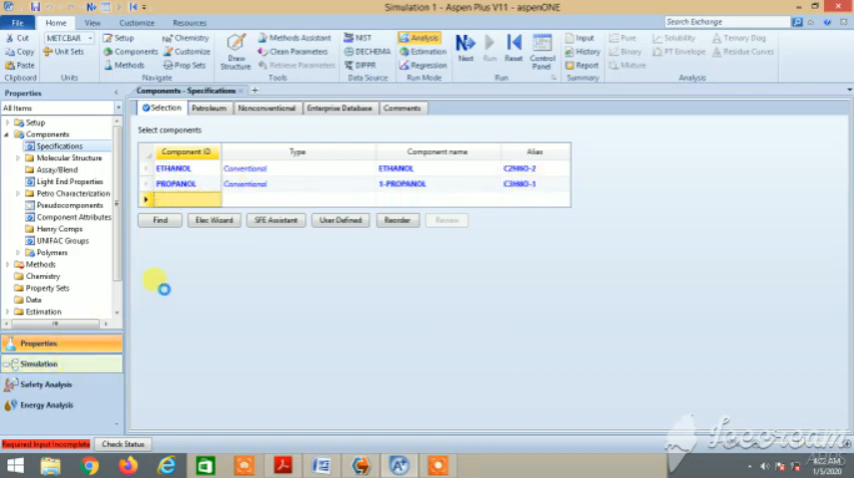
Step: Set the FEED composition to 0.5/0.5 mole fraction ethanol and propanol and return to the flowsheet
{"action": "left_click", "coordinate": [38, 364]}
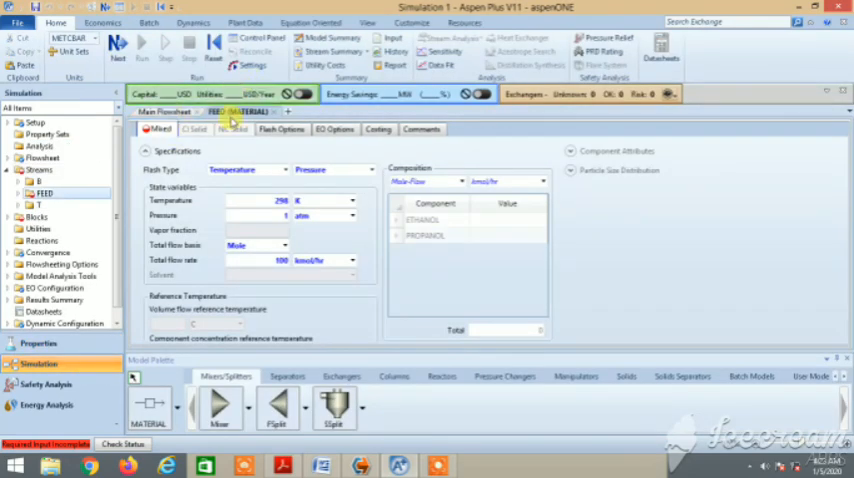
{"action": "left_click", "coordinate": [424, 218]}
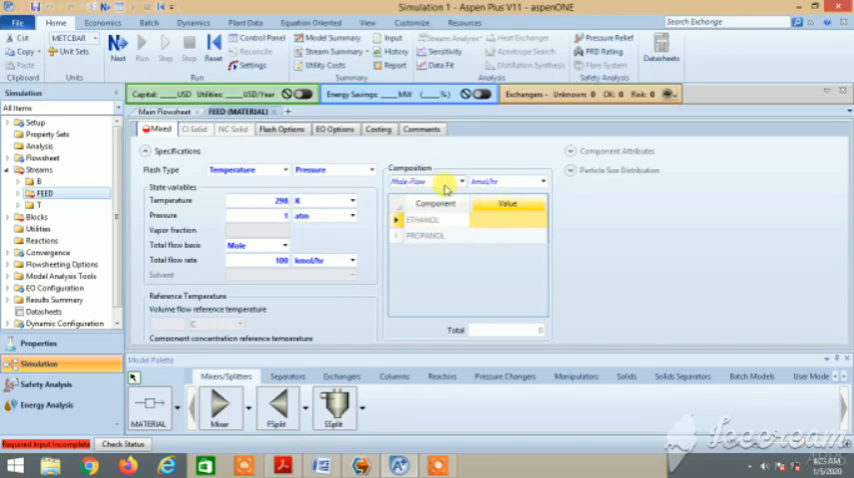
{"action": "left_click", "coordinate": [424, 180]}
{"action": "type", "text": "50"}
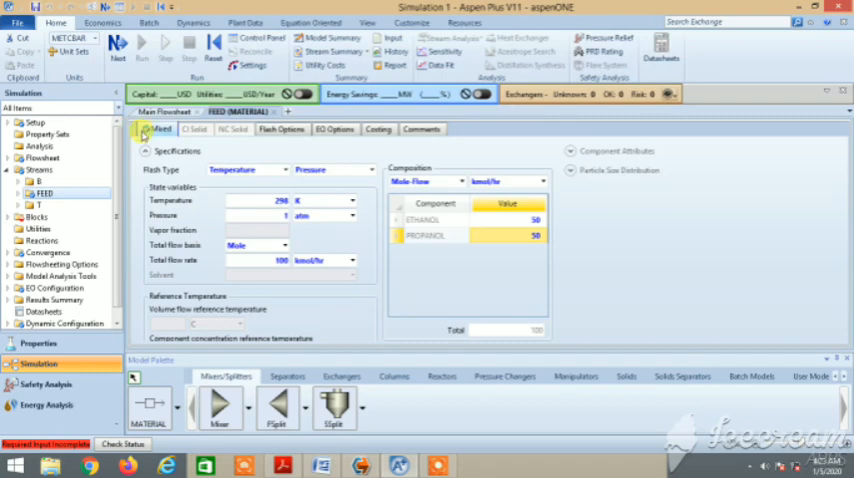
{"action": "left_click", "coordinate": [164, 112]}
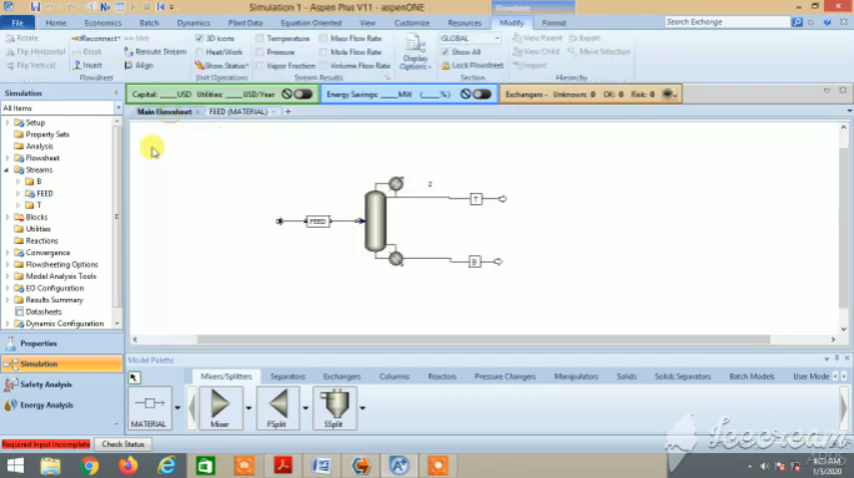
Step: Enter 20 stages, feed stage 10 and reflux ratio 1.5 in the DSTWU input sheet
{"action": "right_click", "coordinate": [378, 210]}
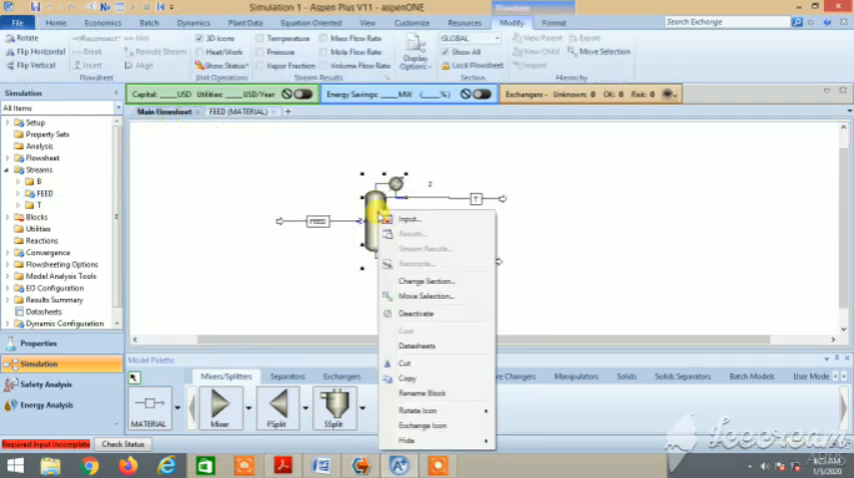
{"action": "left_click", "coordinate": [408, 218]}
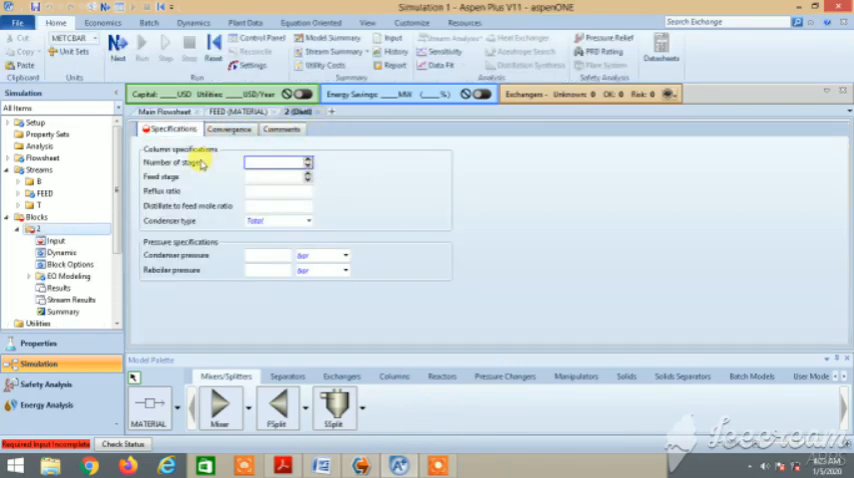
{"action": "mouse_move", "coordinate": [240, 220]}
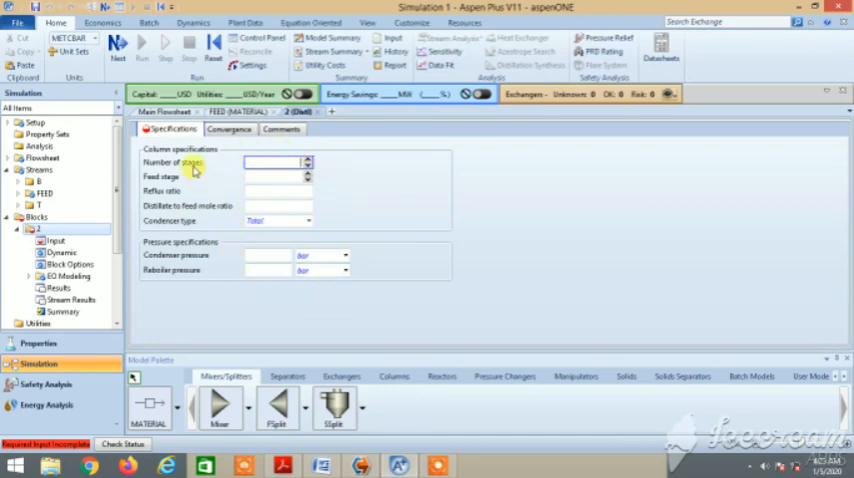
{"action": "mouse_move", "coordinate": [296, 176]}
{"action": "type", "text": "20"}
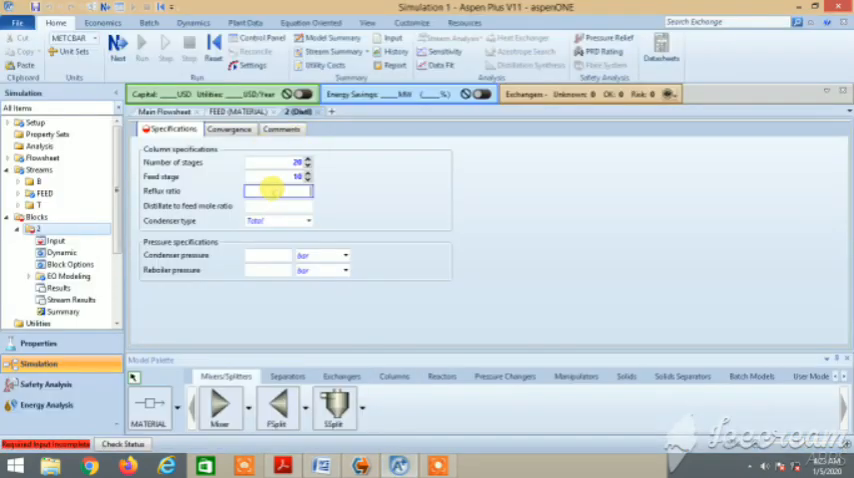
{"action": "type", "text": "1.5"}
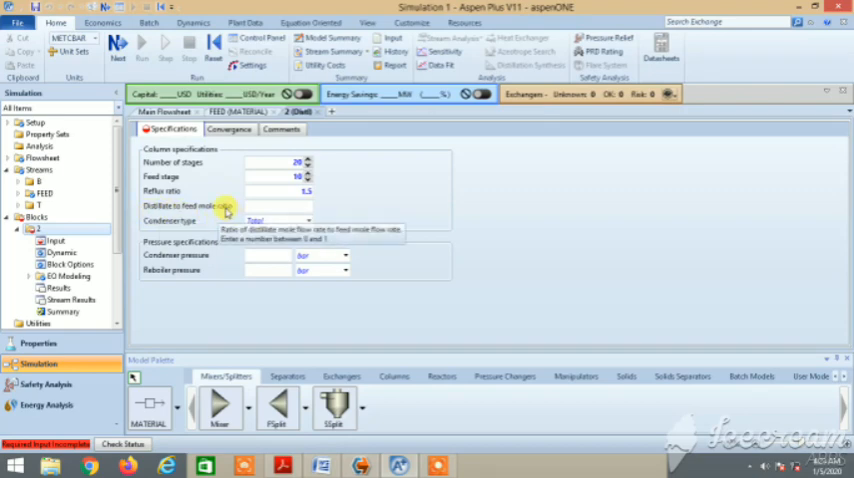
{"action": "mouse_move", "coordinate": [178, 192]}
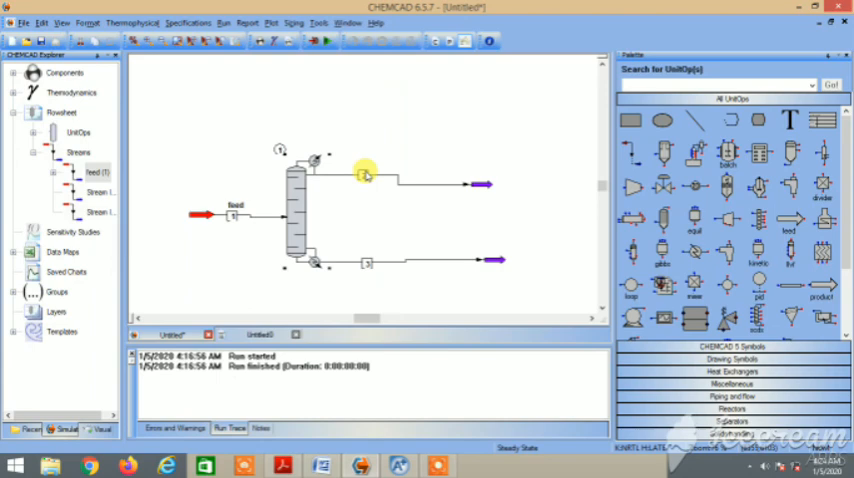
{"action": "mouse_move", "coordinate": [366, 176]}
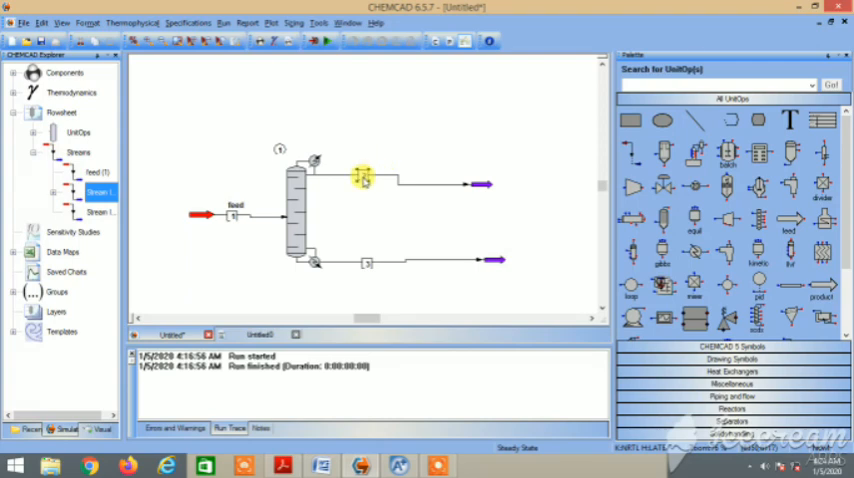
Step: Check the ChemCAD distillate stream and enter a distillate-to-feed mole ratio of 0.49
{"action": "right_click", "coordinate": [390, 164]}
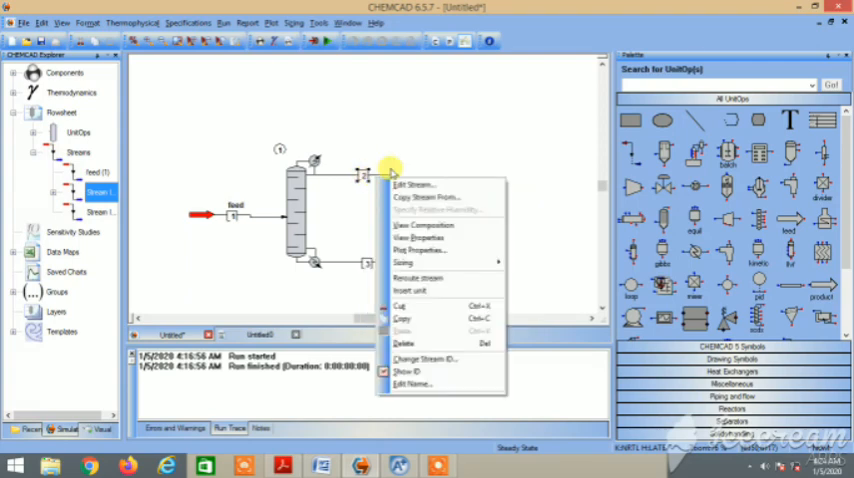
{"action": "left_click", "coordinate": [424, 224]}
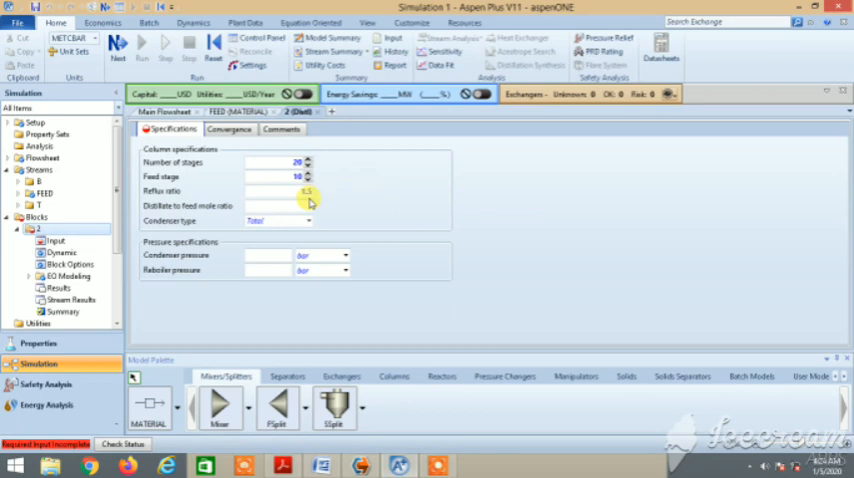
{"action": "left_click", "coordinate": [278, 204]}
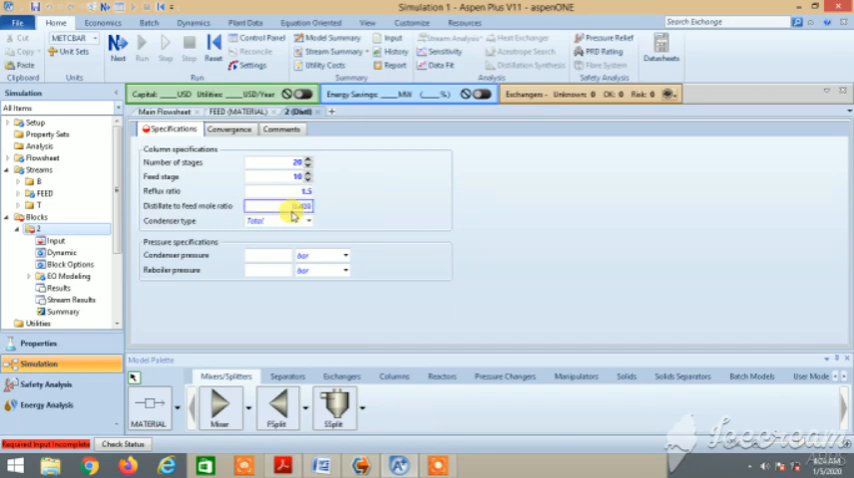
{"action": "type", "text": "0.4"}
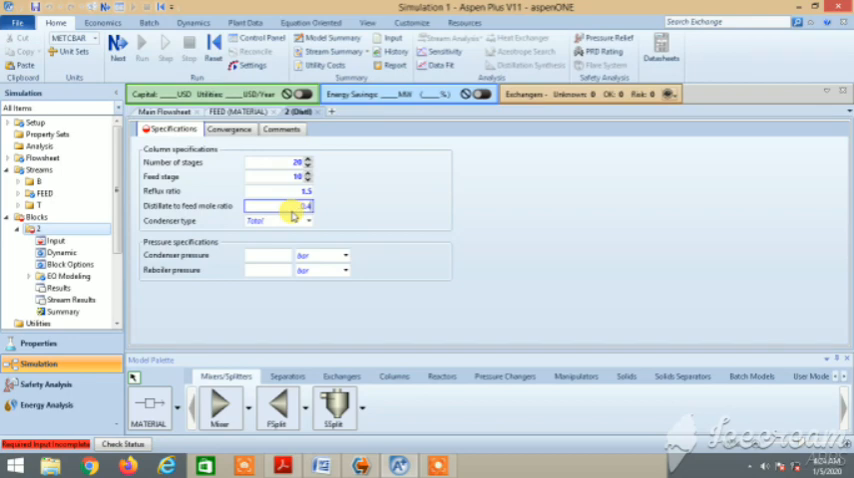
{"action": "type", "text": "0.49"}
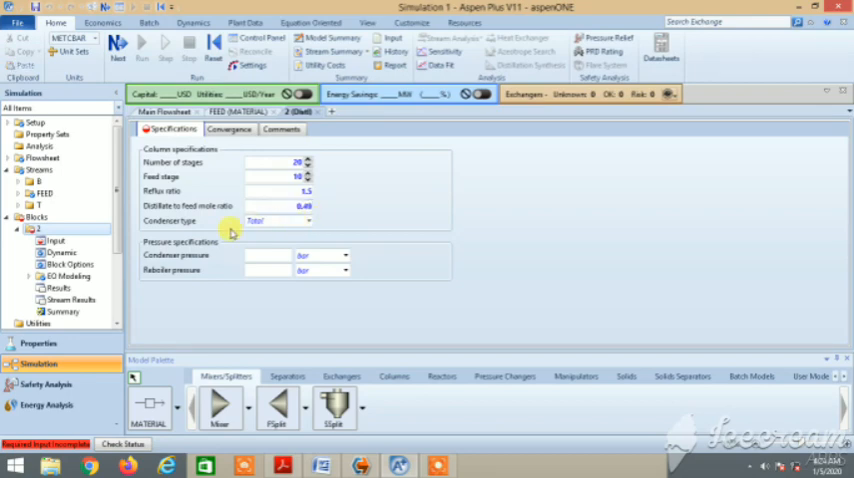
{"action": "mouse_move", "coordinate": [328, 268]}
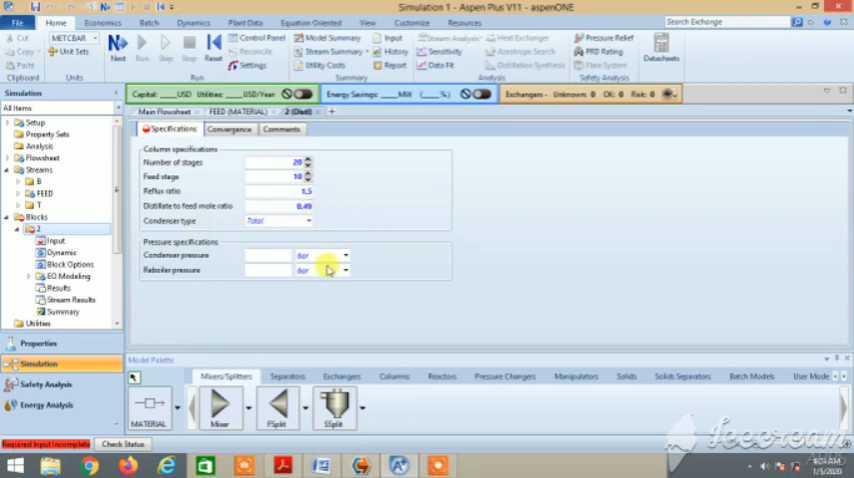
{"action": "mouse_move", "coordinate": [430, 244]}
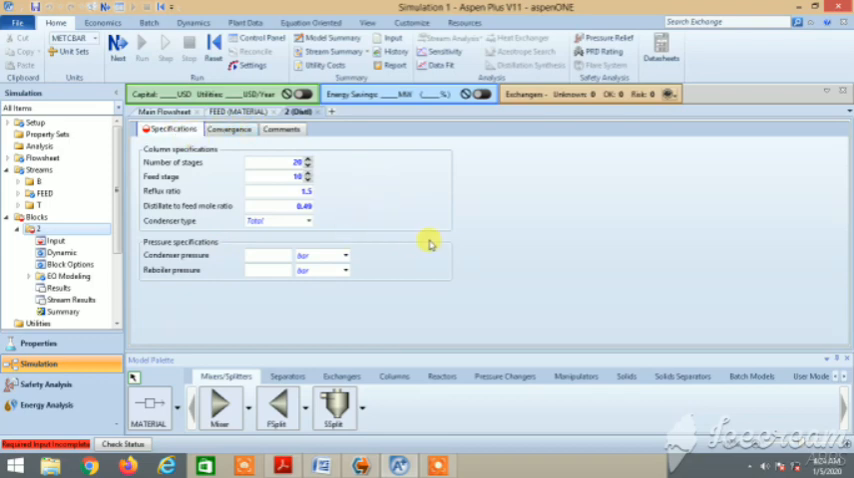
{"action": "mouse_move", "coordinate": [210, 268]}
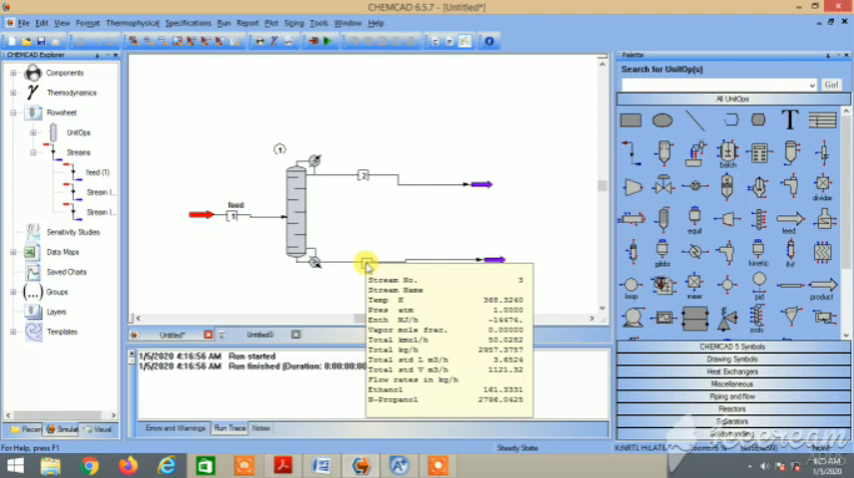
Step: Set the condenser and reboiler pressures to 1 atm
{"action": "left_click", "coordinate": [362, 176]}
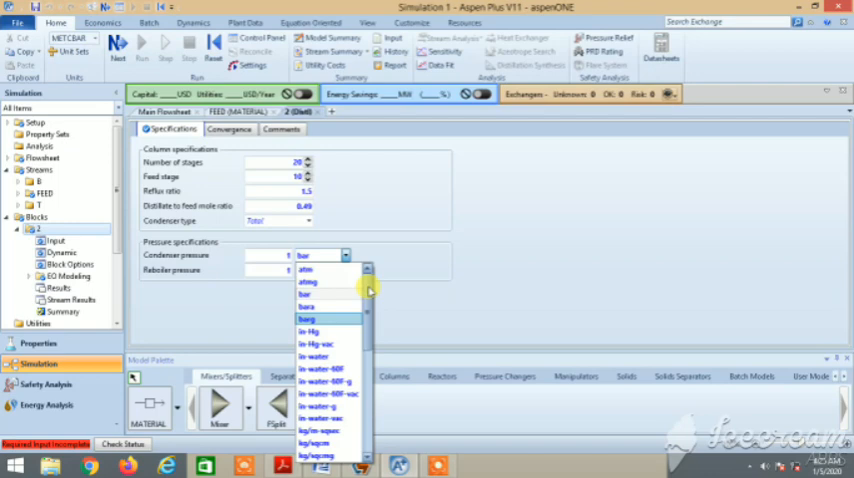
{"action": "scroll", "scroll_direction": "down", "scroll_amount": 3}
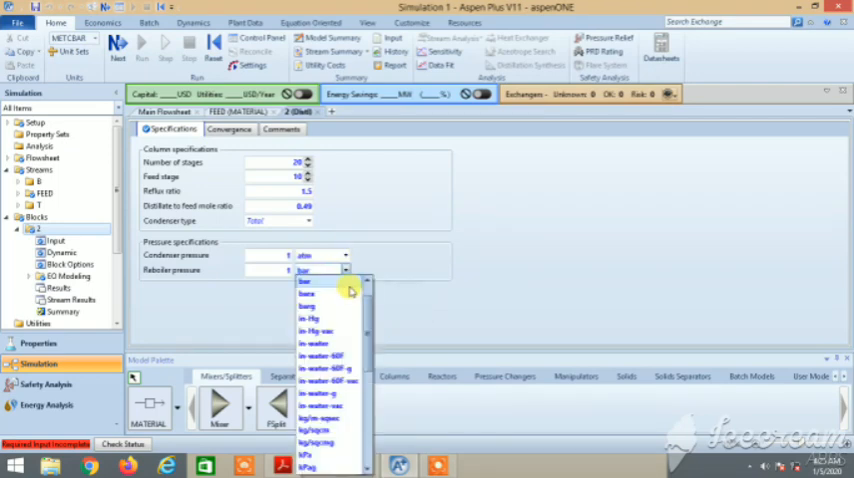
{"action": "left_click", "coordinate": [304, 280]}
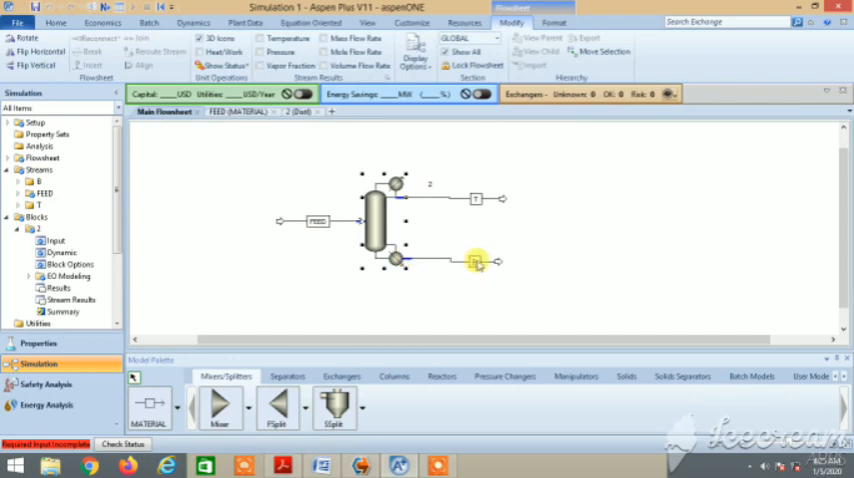
{"action": "mouse_move", "coordinate": [476, 262]}
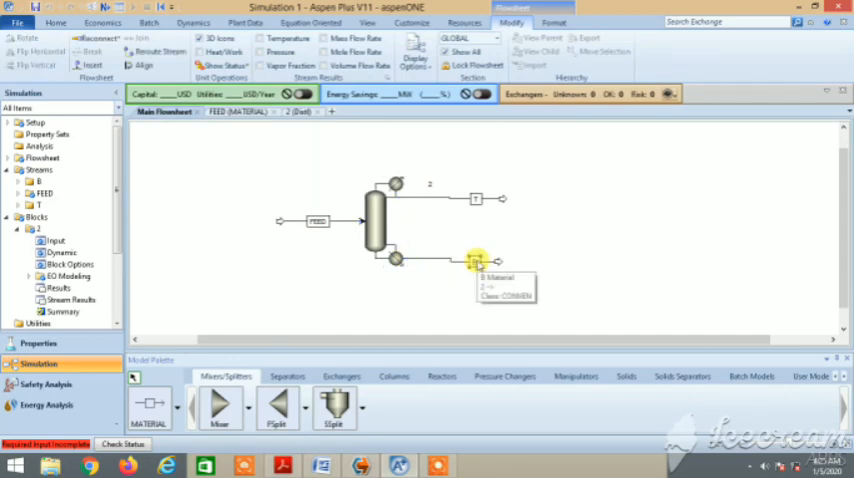
{"action": "mouse_move", "coordinate": [474, 196]}
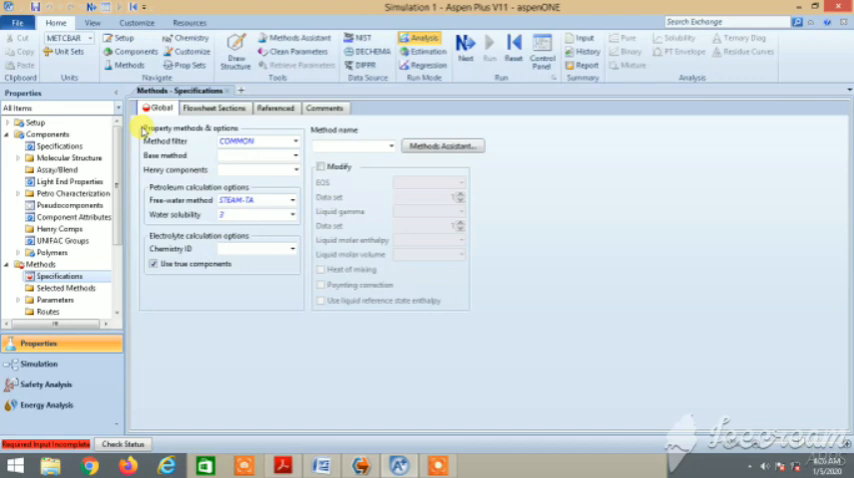
Step: Choose NRTL as the base property method and return to the flowsheet
{"action": "left_click", "coordinate": [294, 140]}
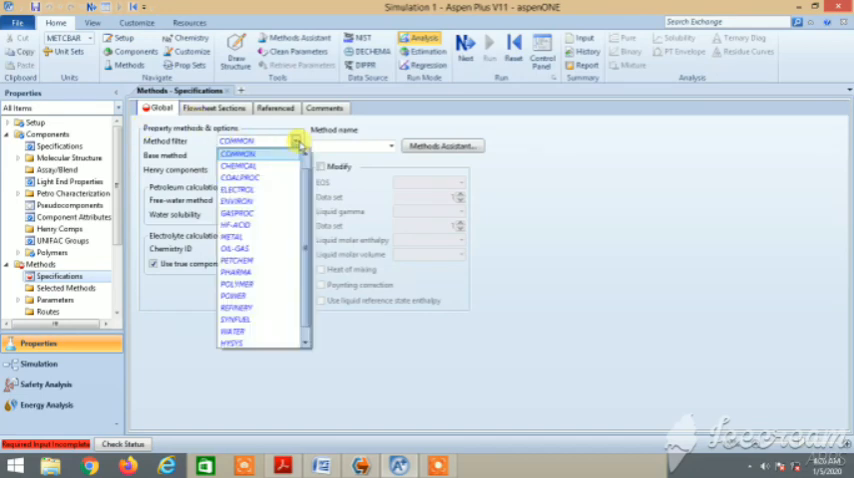
{"action": "left_click", "coordinate": [236, 140]}
{"action": "type", "text": "NRTL"}
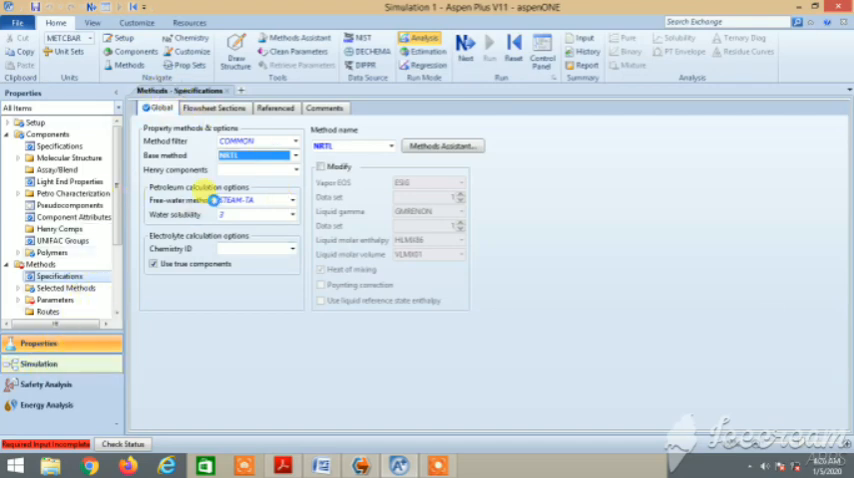
{"action": "left_click", "coordinate": [38, 364]}
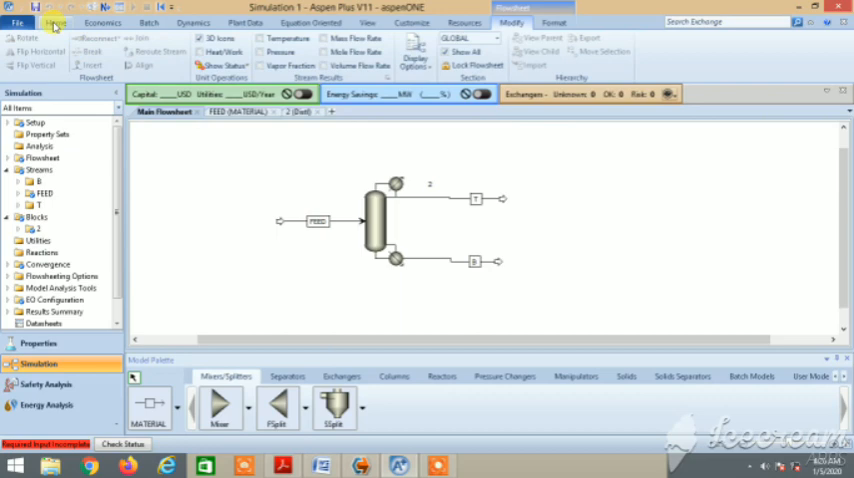
Step: View the NRTL-1 ethanol–propanol binary parameters, run the simulation and request a block report
{"action": "left_click", "coordinate": [56, 22]}
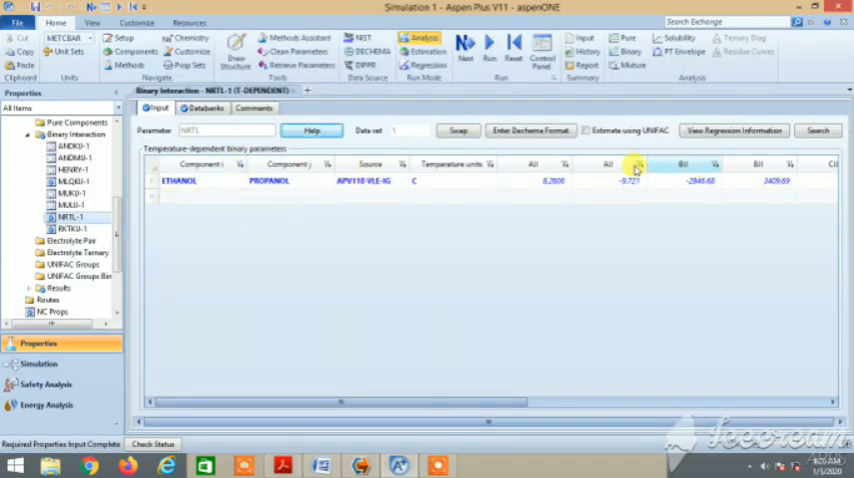
{"action": "mouse_move", "coordinate": [216, 258]}
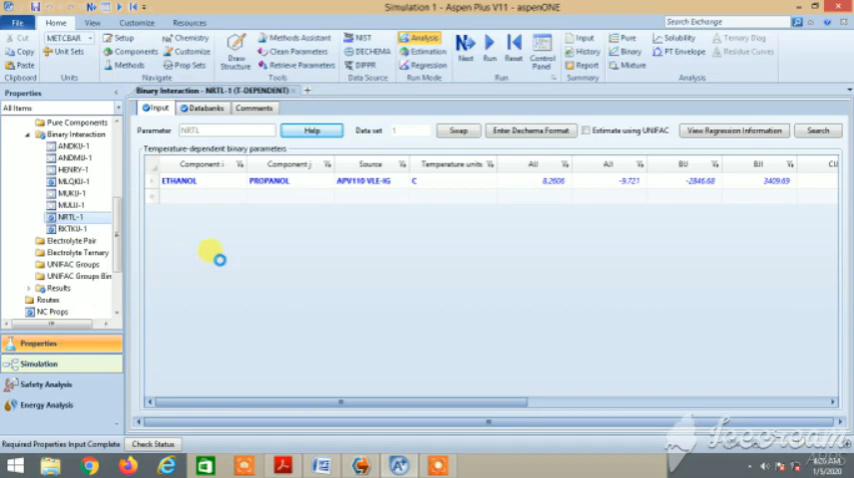
{"action": "left_click", "coordinate": [38, 364]}
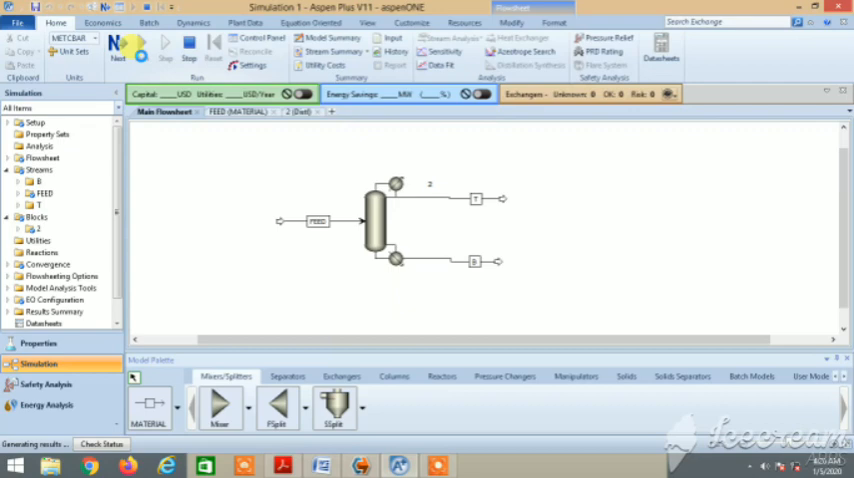
{"action": "left_click", "coordinate": [118, 42]}
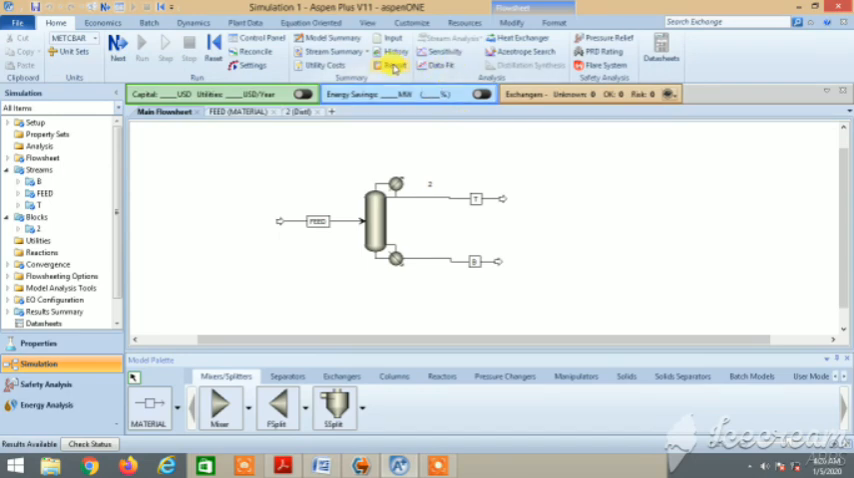
{"action": "mouse_move", "coordinate": [394, 66]}
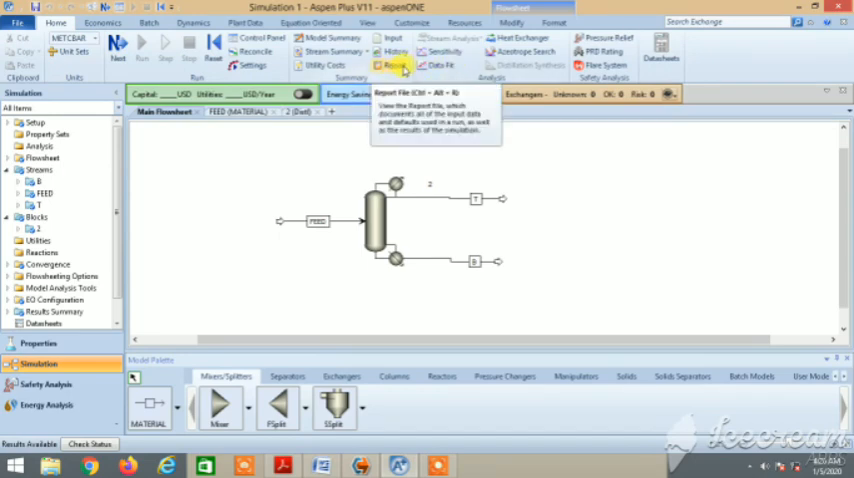
{"action": "left_click", "coordinate": [394, 64]}
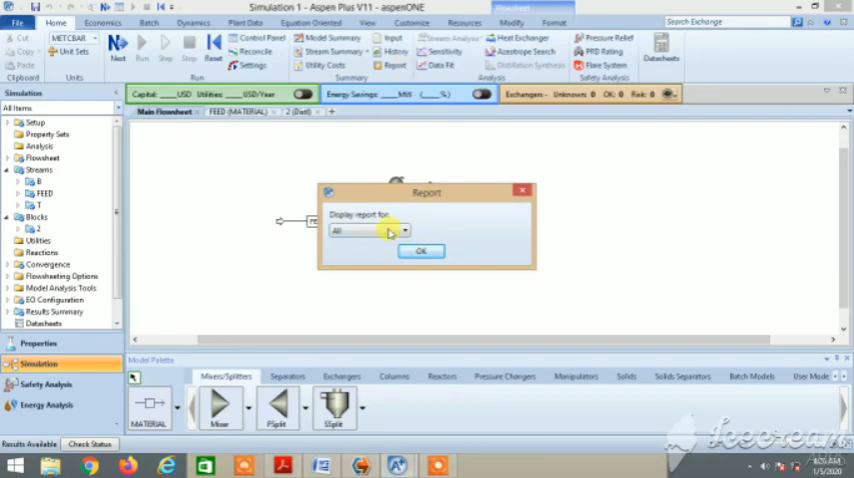
Step: Generate the report, maximize Notepad and read the mass and energy balances and column input data
{"action": "left_click", "coordinate": [420, 250]}
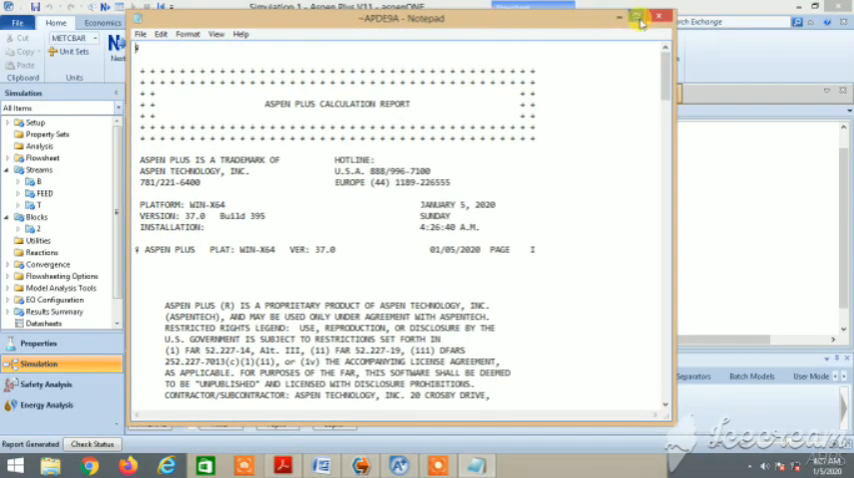
{"action": "left_click", "coordinate": [644, 18]}
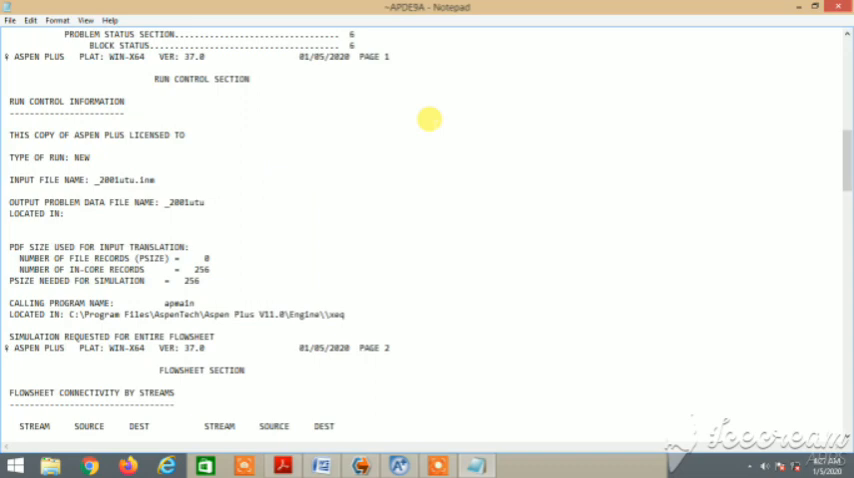
{"action": "scroll", "scroll_direction": "down", "scroll_amount": 3}
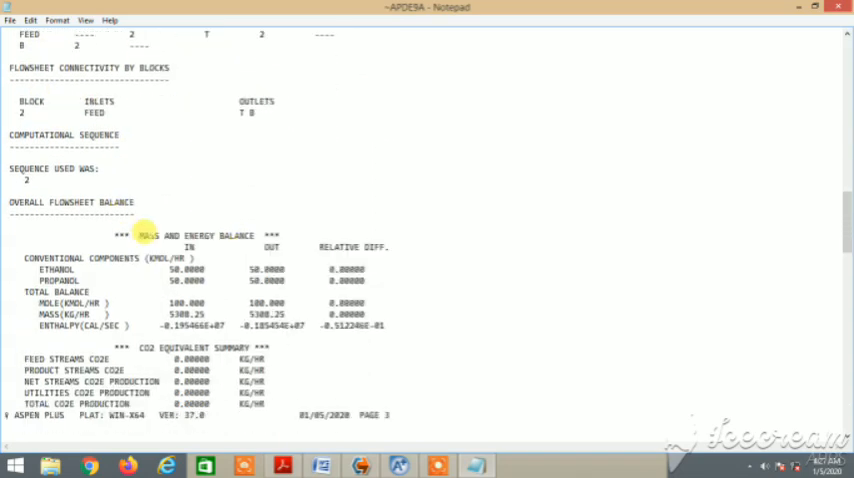
{"action": "scroll", "scroll_direction": "down", "scroll_amount": 3}
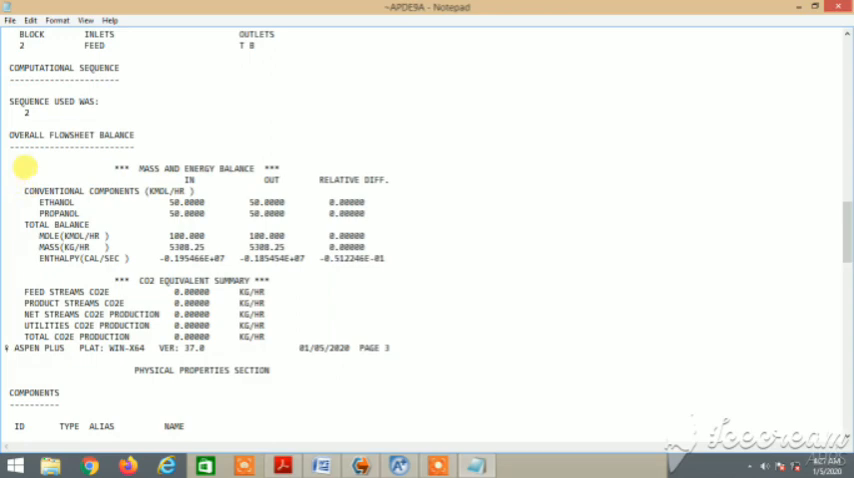
{"action": "left_click_drag", "start_coordinate": [24, 168], "coordinate": [400, 258]}
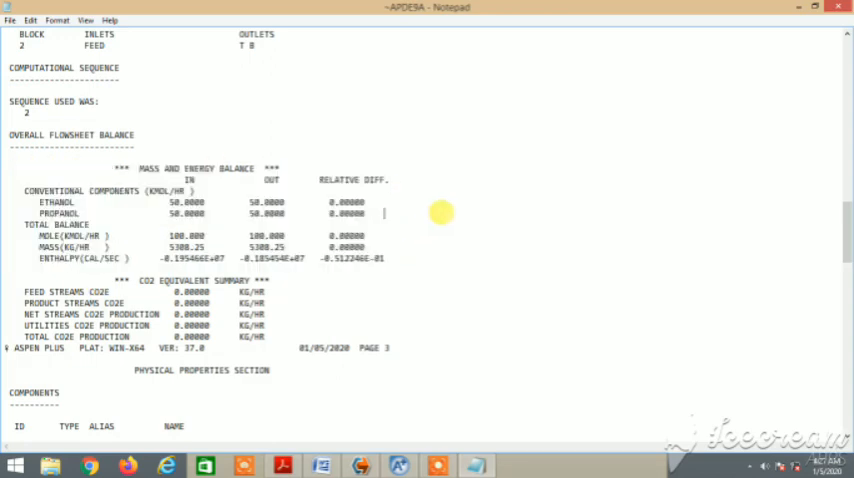
{"action": "scroll", "scroll_direction": "down", "scroll_amount": 3}
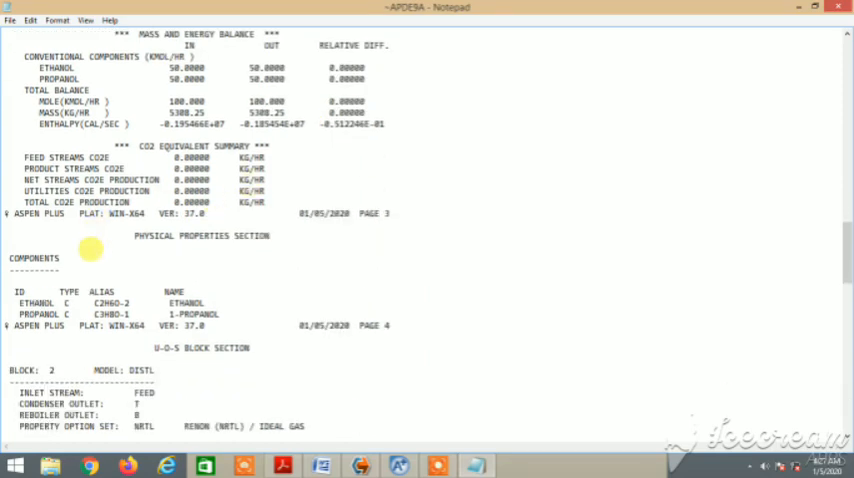
{"action": "scroll", "scroll_direction": "down", "scroll_amount": 3}
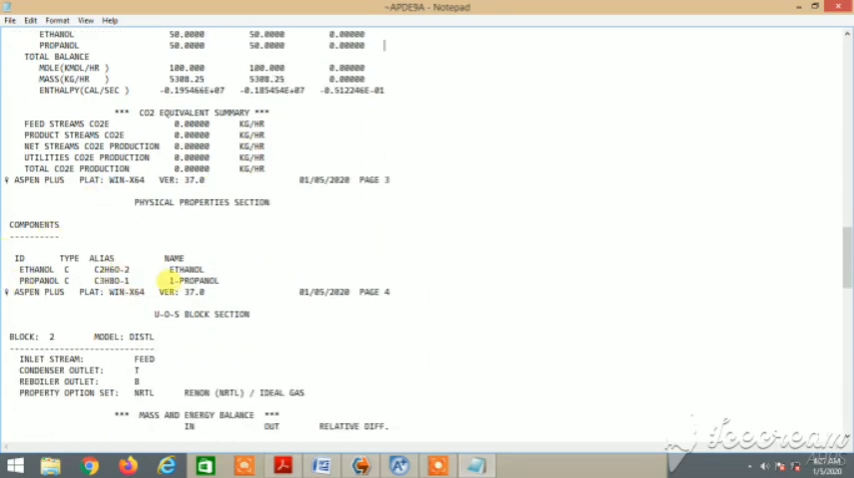
{"action": "scroll", "scroll_direction": "down", "scroll_amount": 3}
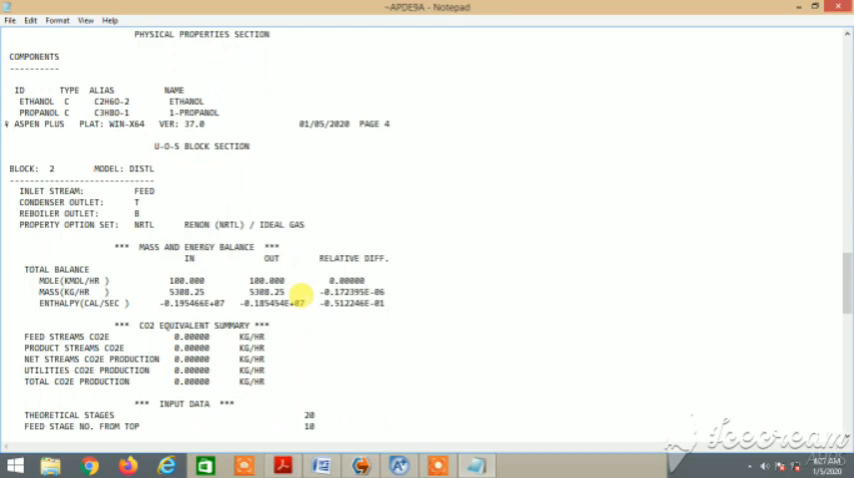
{"action": "scroll", "scroll_direction": "down", "scroll_amount": 3}
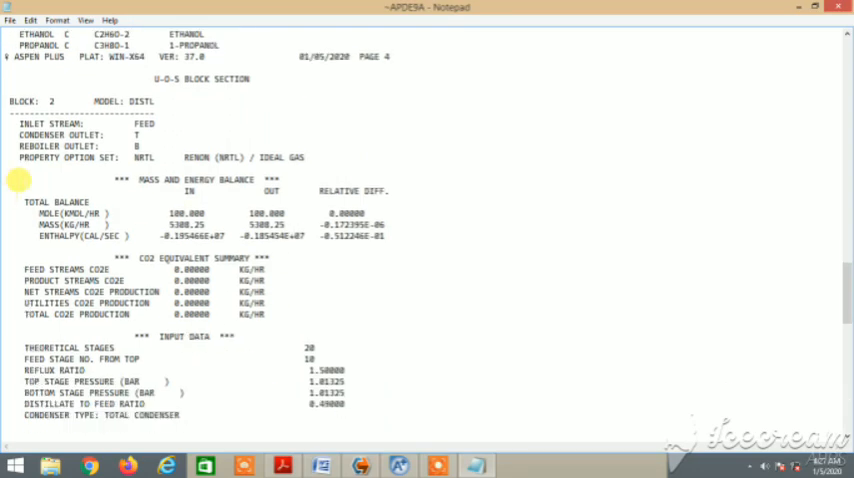
Step: Continue through the column results and stream section to the end of the report
{"action": "left_click_drag", "start_coordinate": [18, 180], "coordinate": [400, 236]}
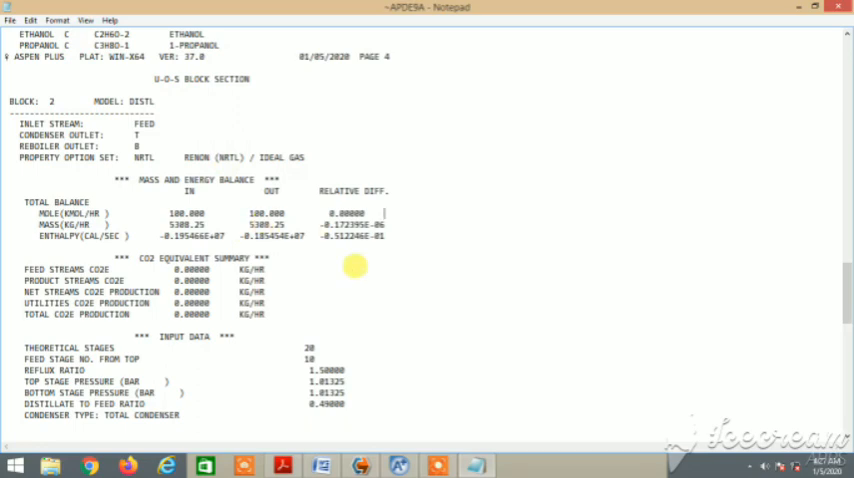
{"action": "scroll", "scroll_direction": "down", "scroll_amount": 3}
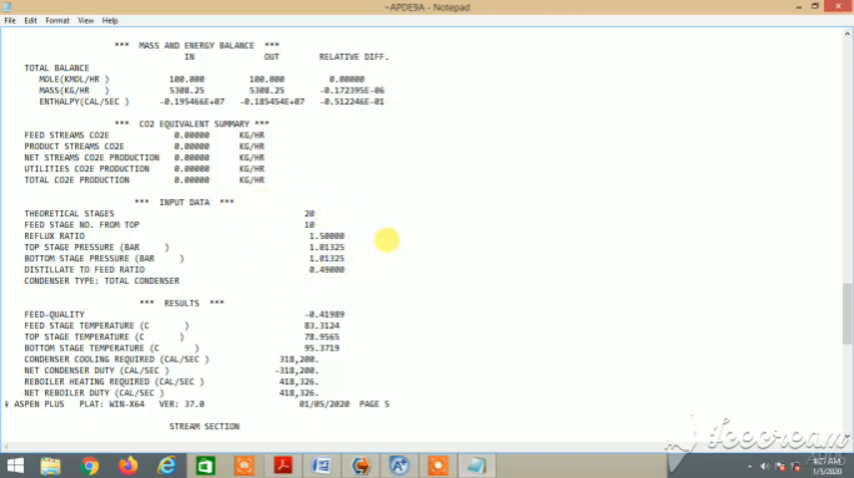
{"action": "scroll", "scroll_direction": "down", "scroll_amount": 3}
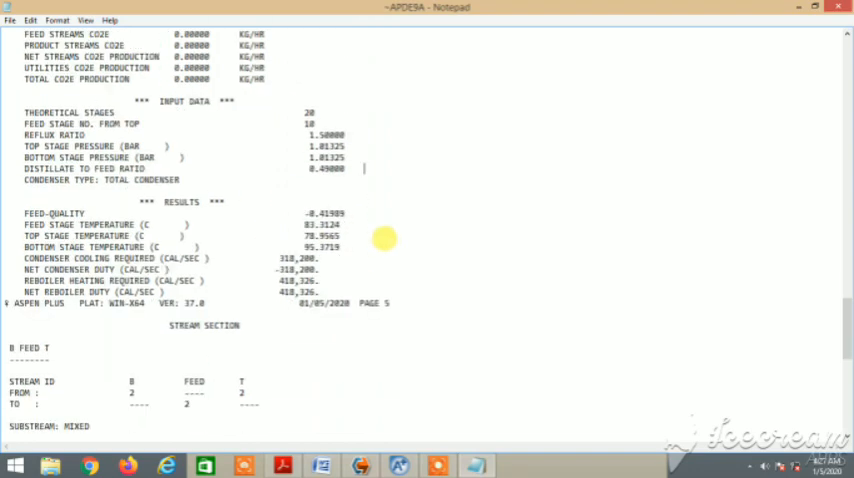
{"action": "scroll", "scroll_direction": "down", "scroll_amount": 3}
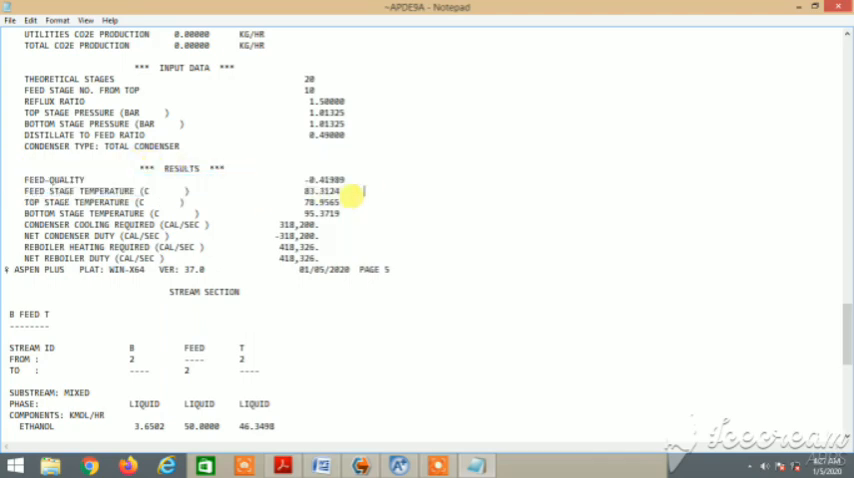
{"action": "scroll", "scroll_direction": "down", "scroll_amount": 3}
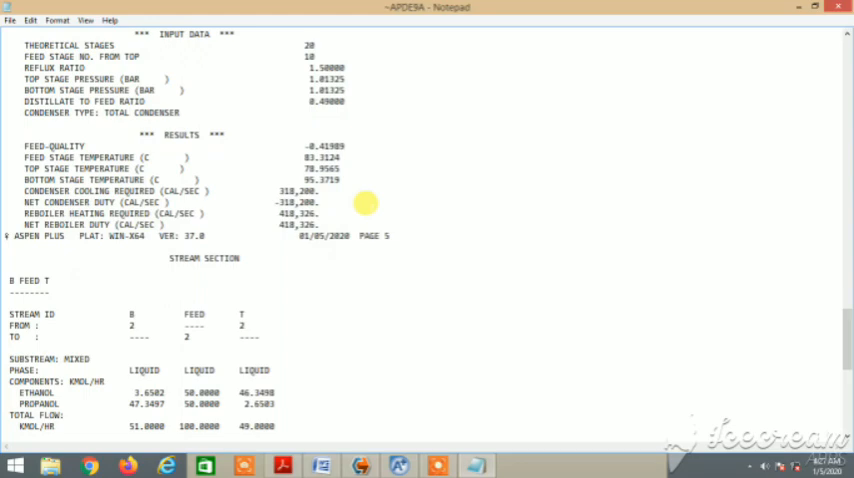
{"action": "scroll", "scroll_direction": "down", "scroll_amount": 3}
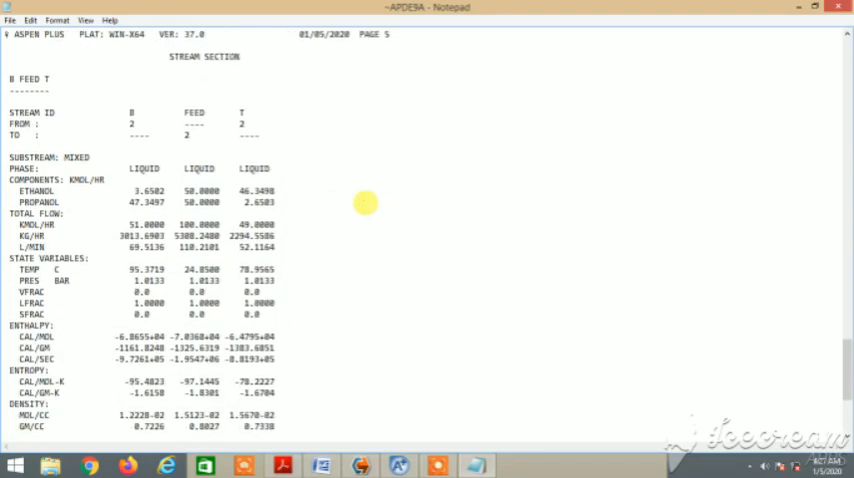
{"action": "scroll", "scroll_direction": "down", "scroll_amount": 3}
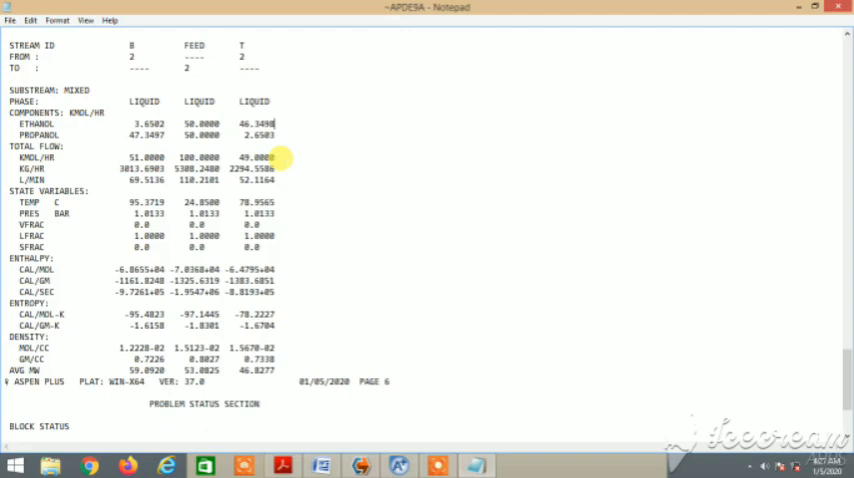
{"action": "scroll", "scroll_direction": "down", "scroll_amount": 3}
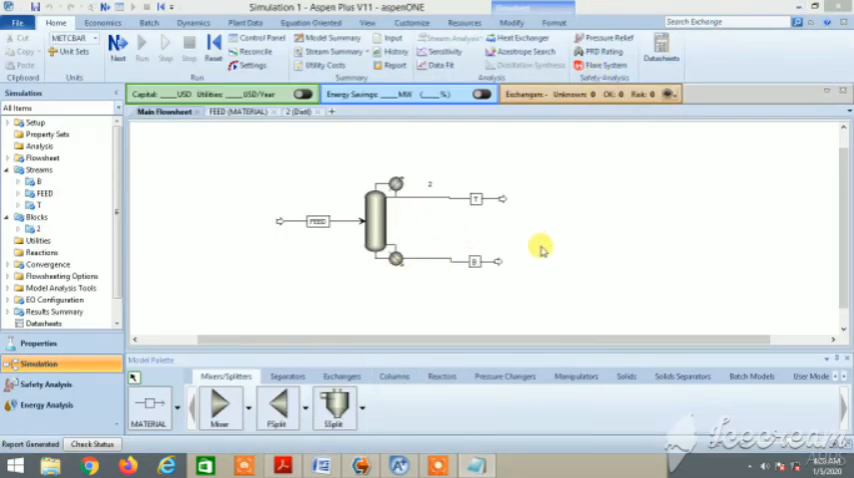
{"action": "mouse_move", "coordinate": [552, 250]}
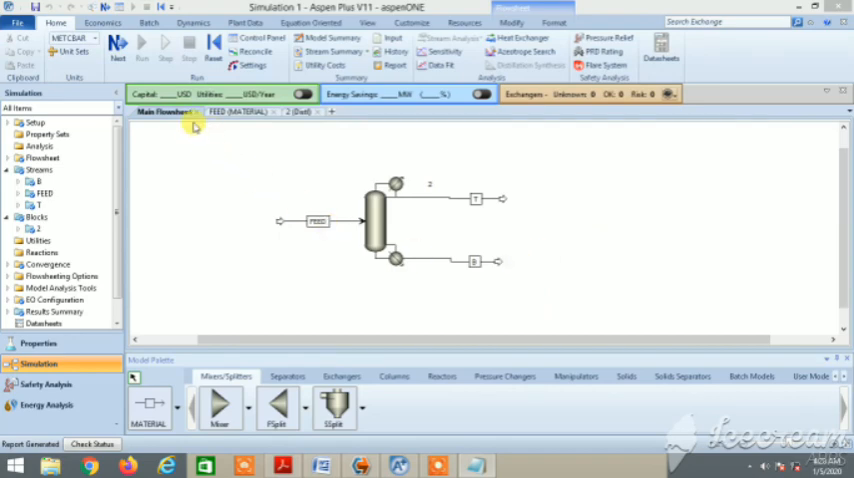
Step: Reopen the DSTWU specification form, then list the block's input and results options
{"action": "left_click", "coordinate": [304, 112]}
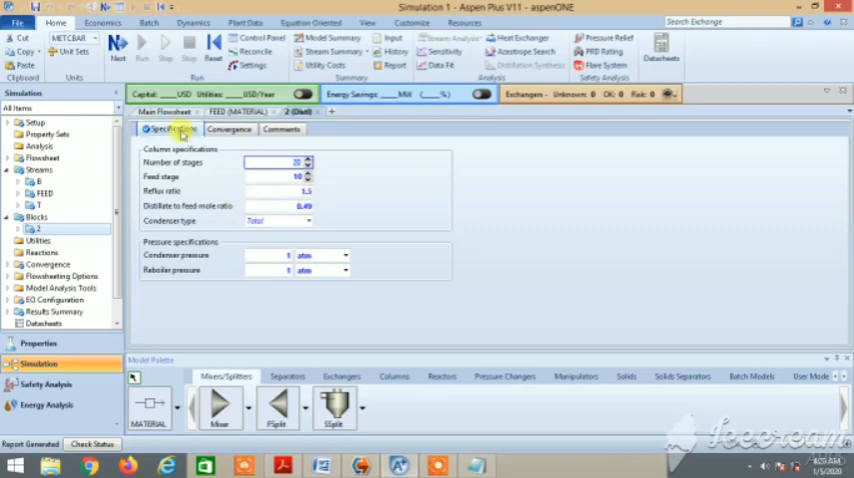
{"action": "right_click", "coordinate": [378, 212]}
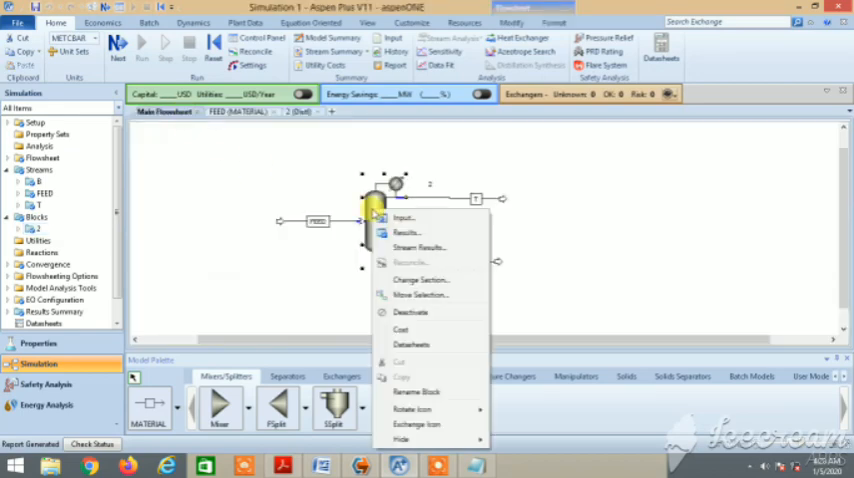
{"action": "mouse_move", "coordinate": [420, 312]}
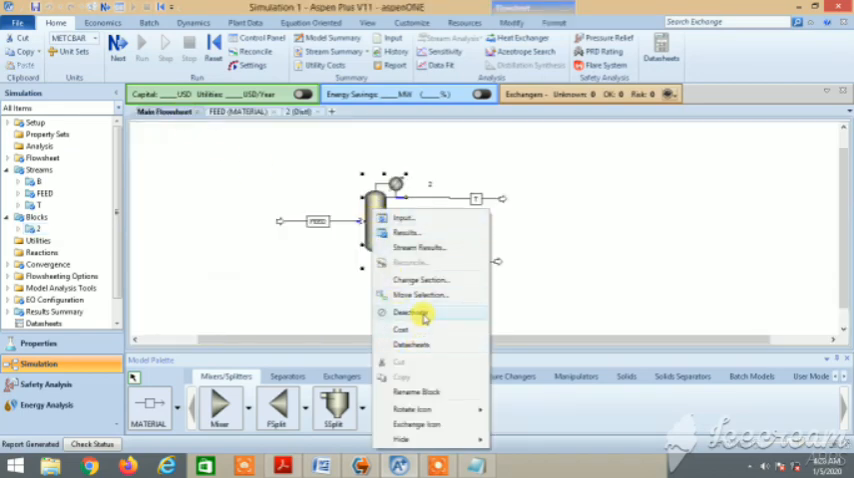